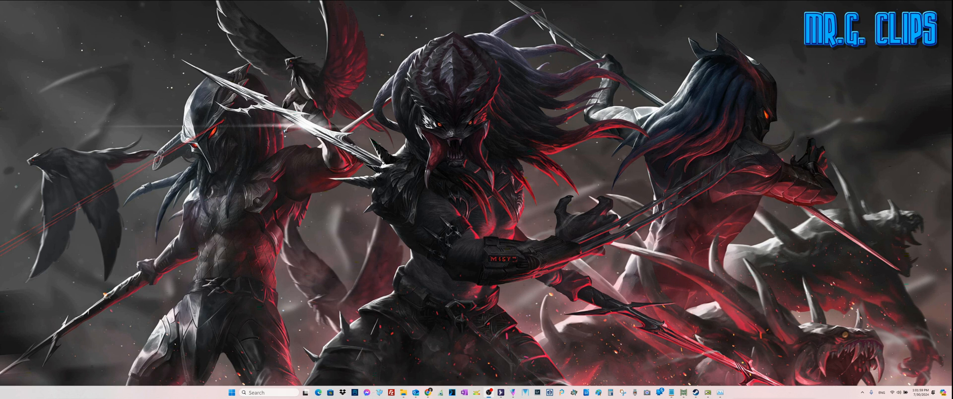
pyautogui.moveTo(304, 112)
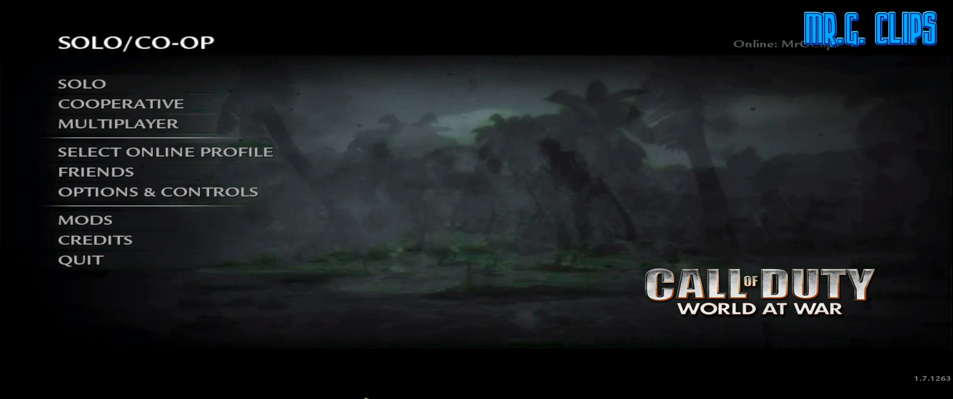
pyautogui.moveTo(433, 327)
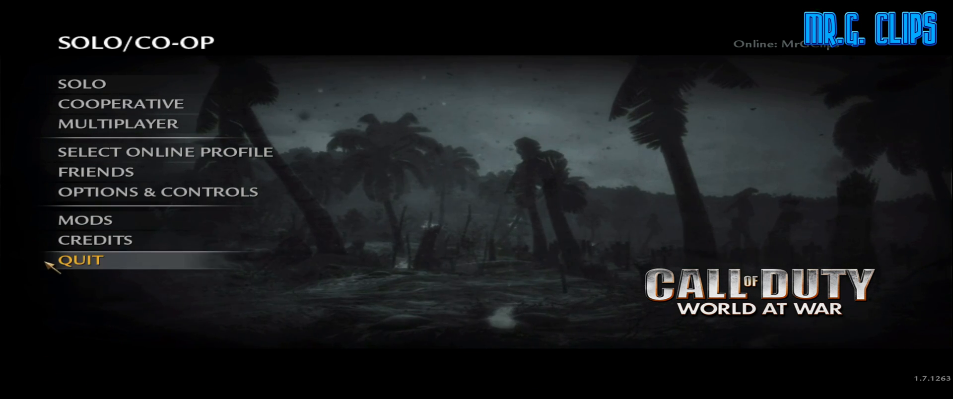
pyautogui.moveTo(492, 6)
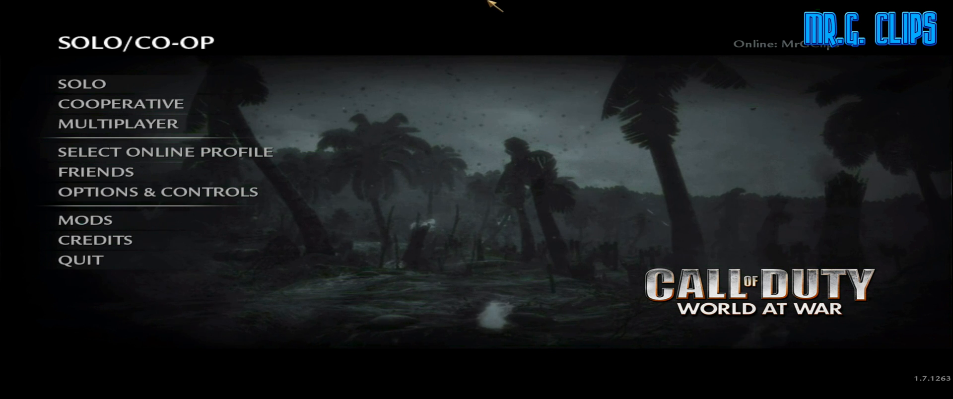
pyautogui.moveTo(447, 54)
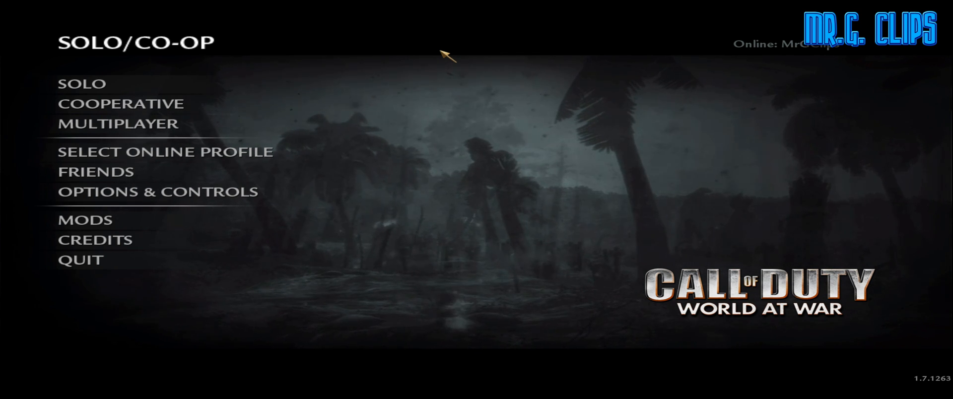
pyautogui.moveTo(563, 153)
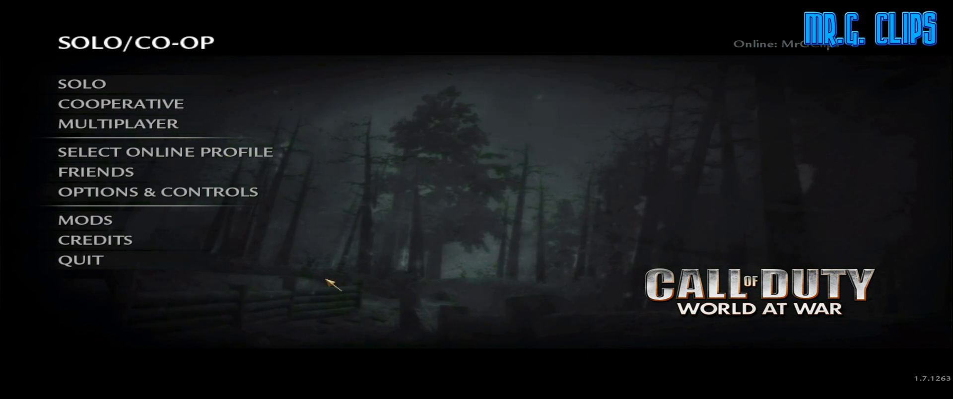
# Choose Quit then answer No to stay on the World at War main menu
pyautogui.click(79, 260)
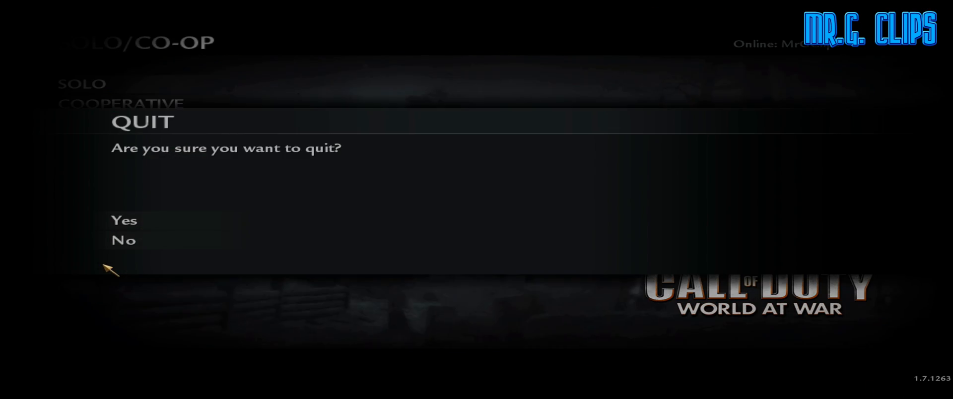
pyautogui.click(123, 220)
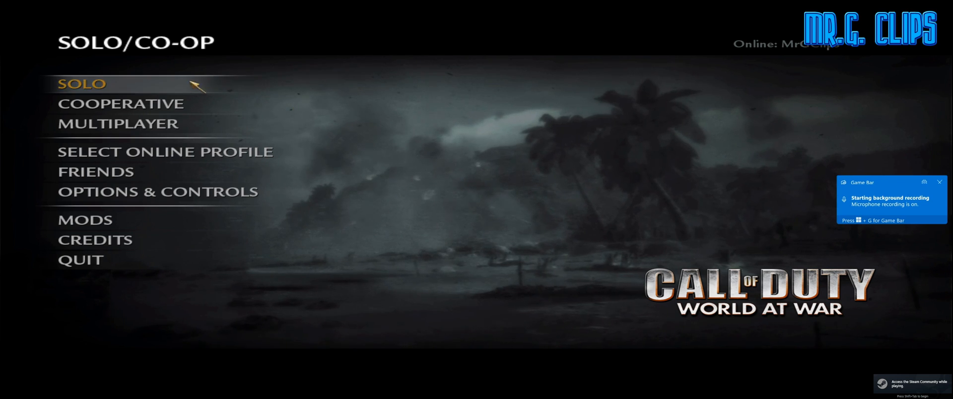
pyautogui.click(80, 83)
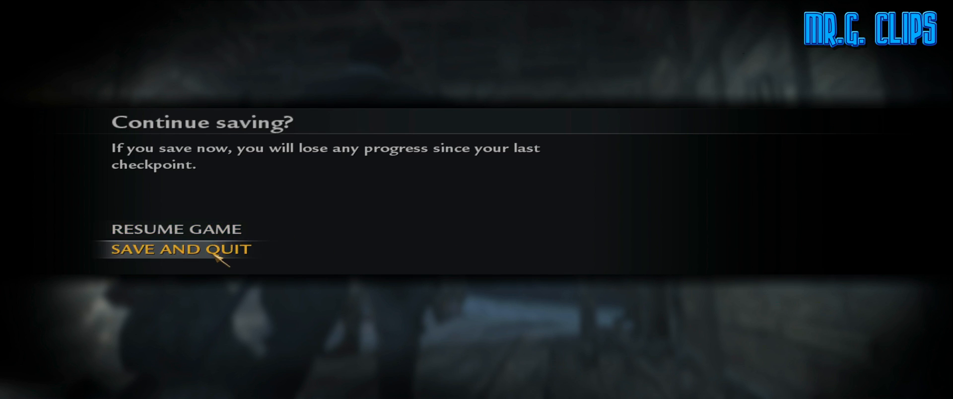
# Save and Quit the mission, then confirm Yes to close the game fully
pyautogui.click(180, 249)
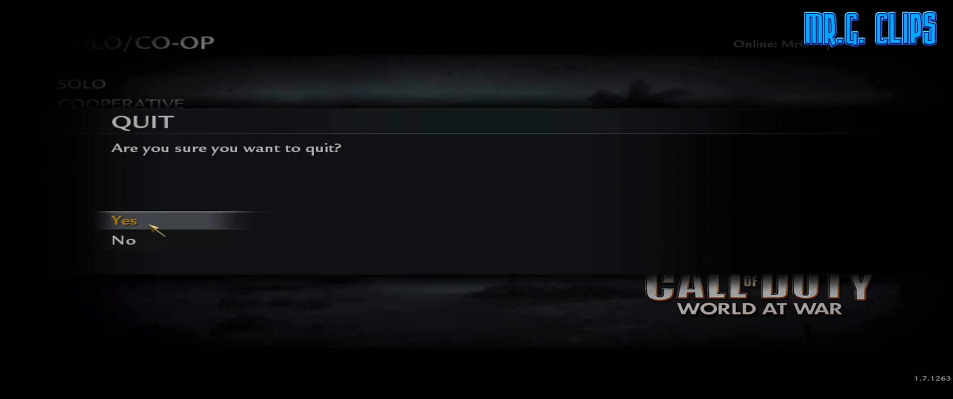
pyautogui.click(124, 220)
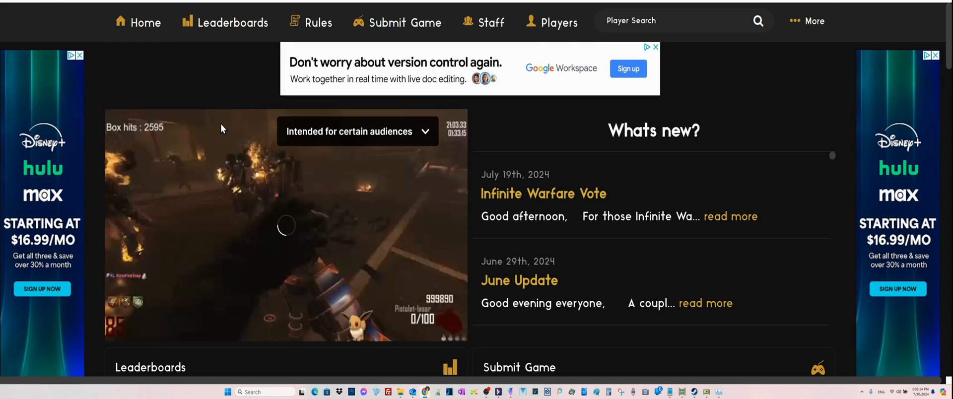
pyautogui.moveTo(145, 23)
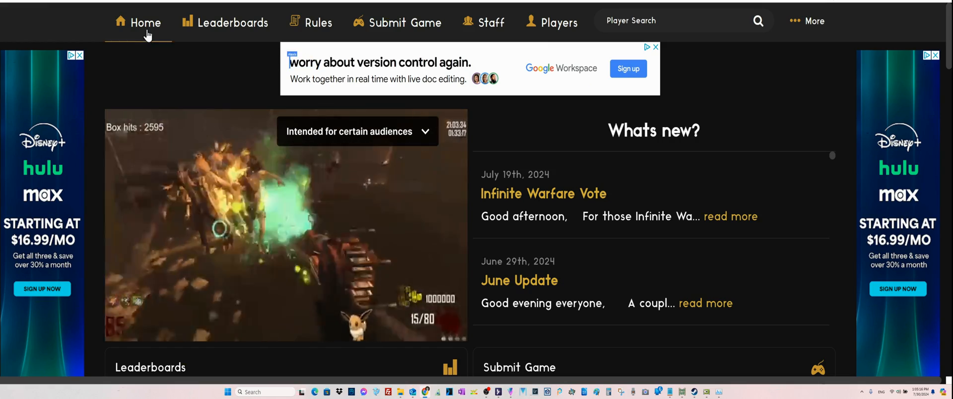
pyautogui.moveTo(552, 23)
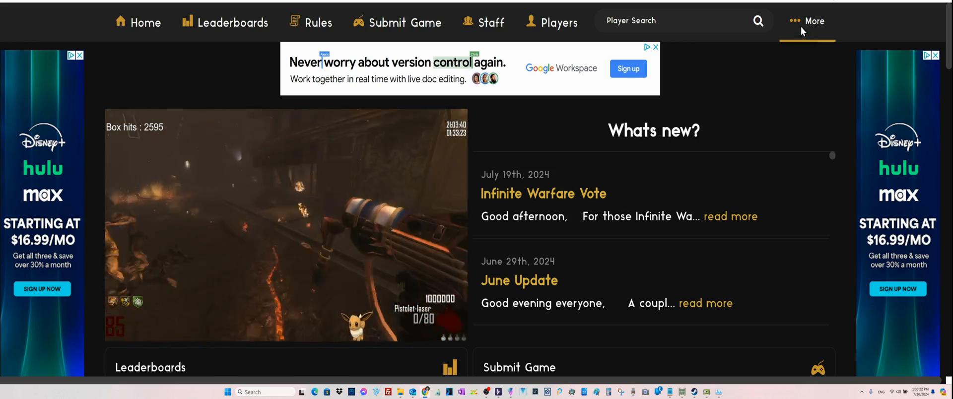
# Go to More > Downloads and scroll to the FOV Changer and Borderless Tool tiles
pyautogui.click(813, 21)
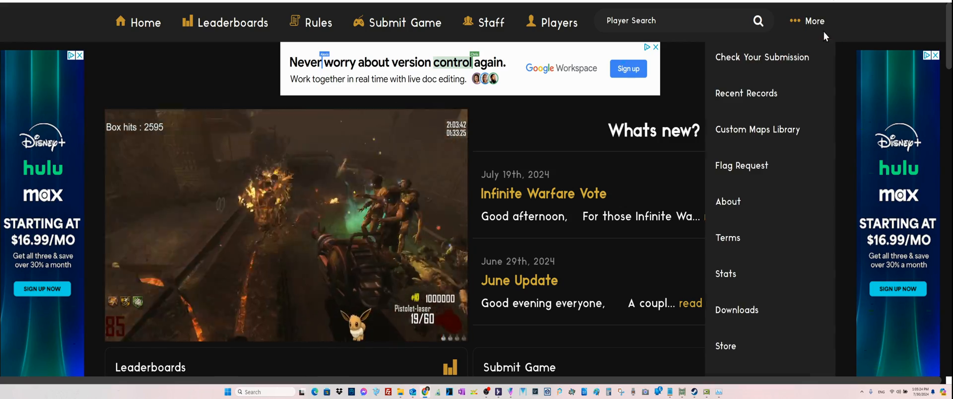
pyautogui.click(736, 309)
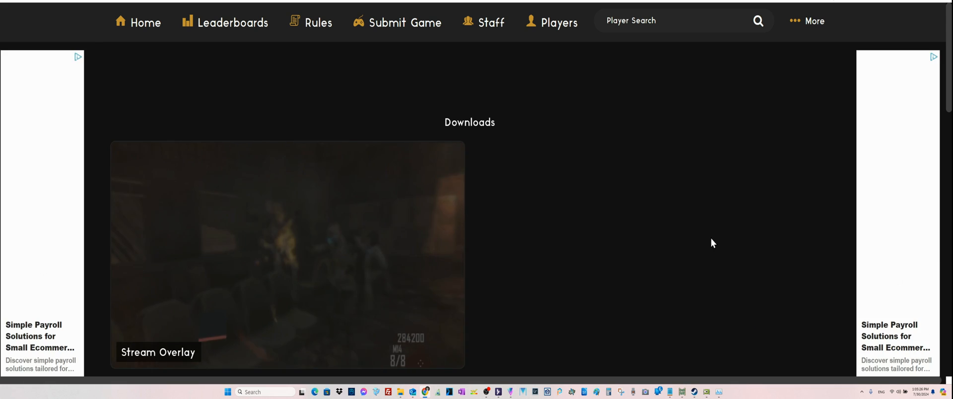
pyautogui.scroll(-3)
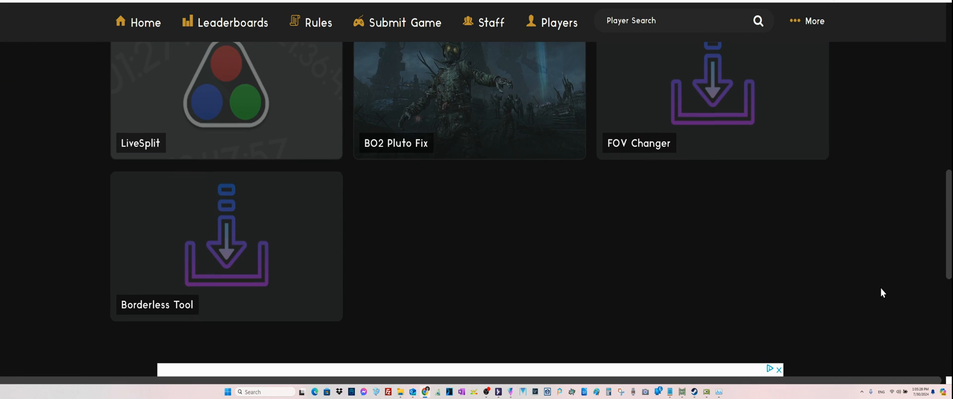
pyautogui.moveTo(662, 141)
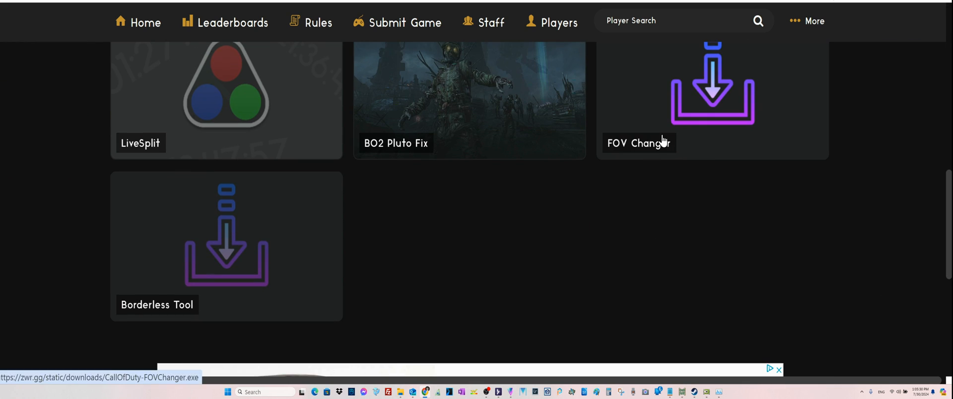
pyautogui.moveTo(456, 285)
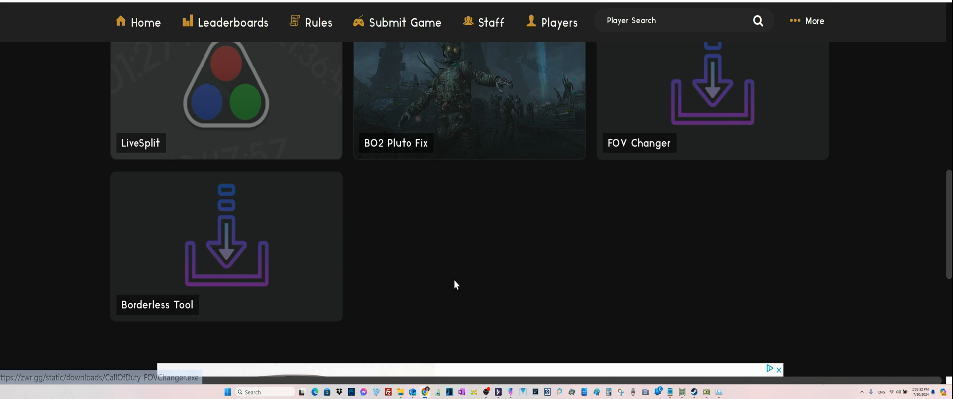
pyautogui.moveTo(252, 254)
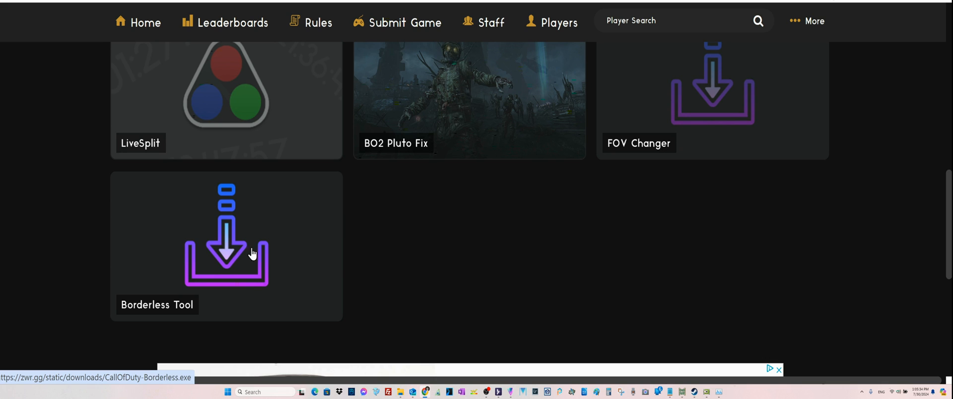
pyautogui.moveTo(432, 269)
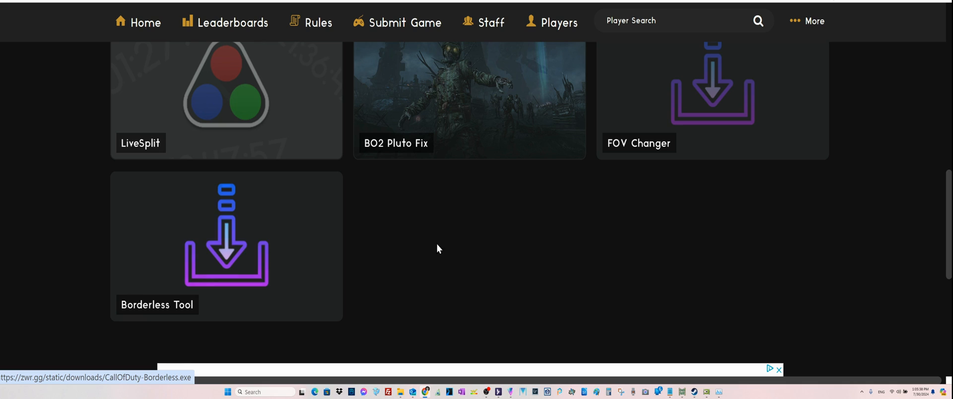
pyautogui.moveTo(668, 135)
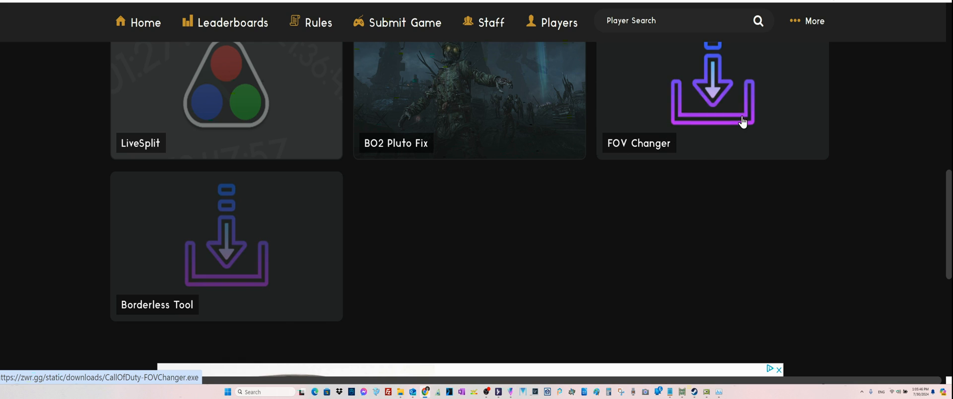
pyautogui.moveTo(661, 139)
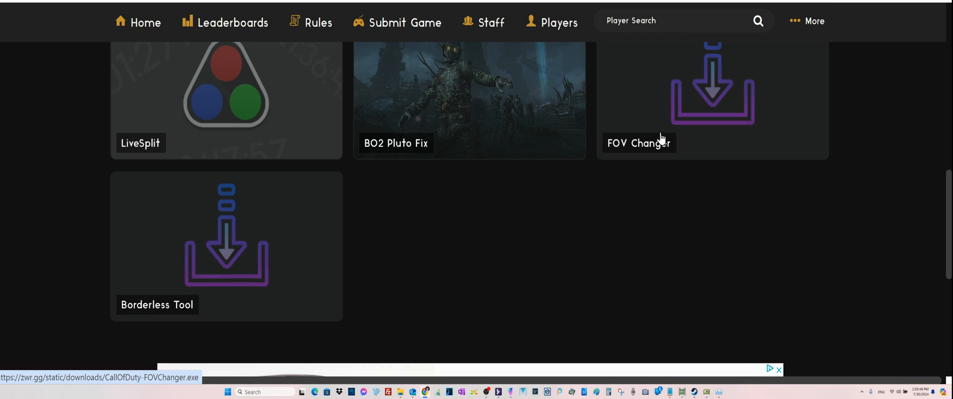
pyautogui.moveTo(665, 120)
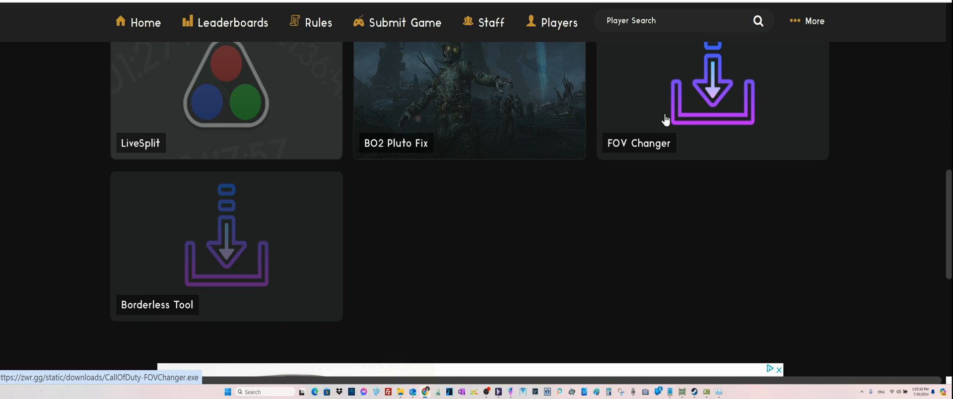
pyautogui.moveTo(676, 109)
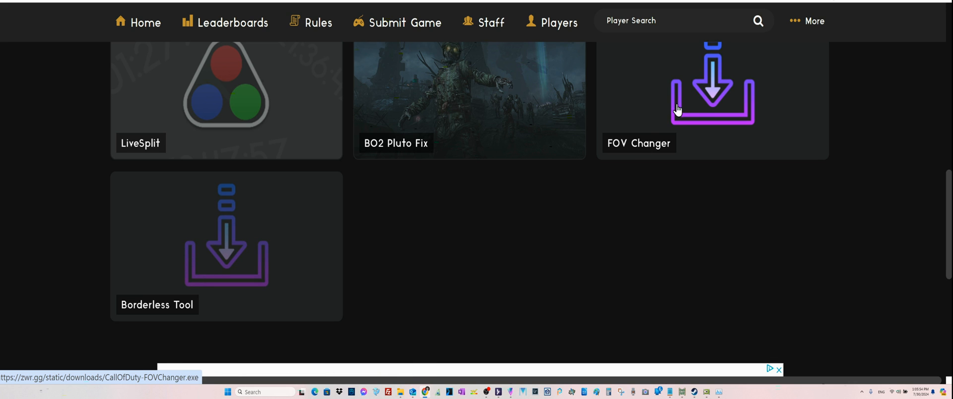
pyautogui.moveTo(897, 58)
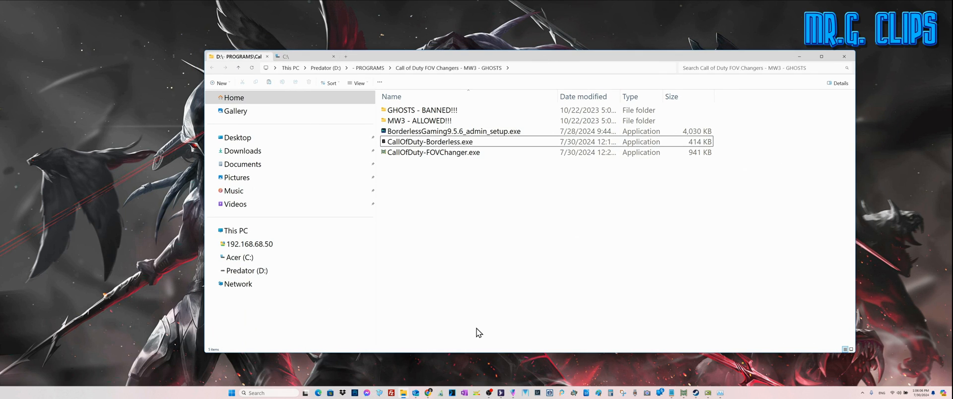
pyautogui.moveTo(450, 278)
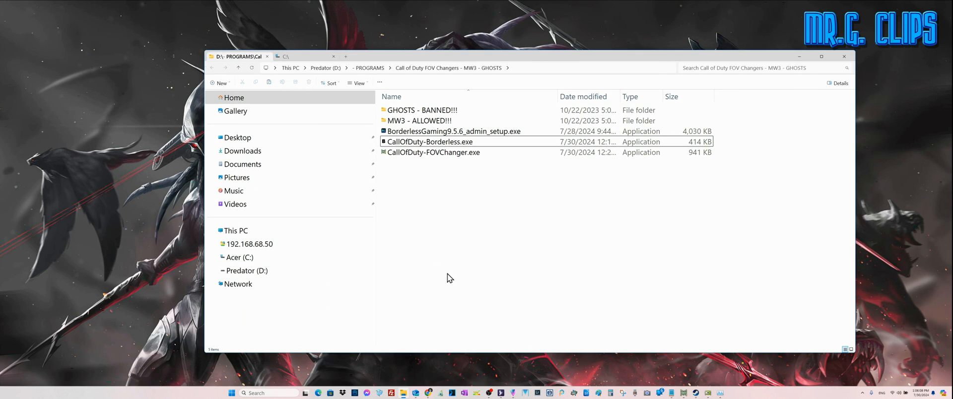
pyautogui.moveTo(364, 89)
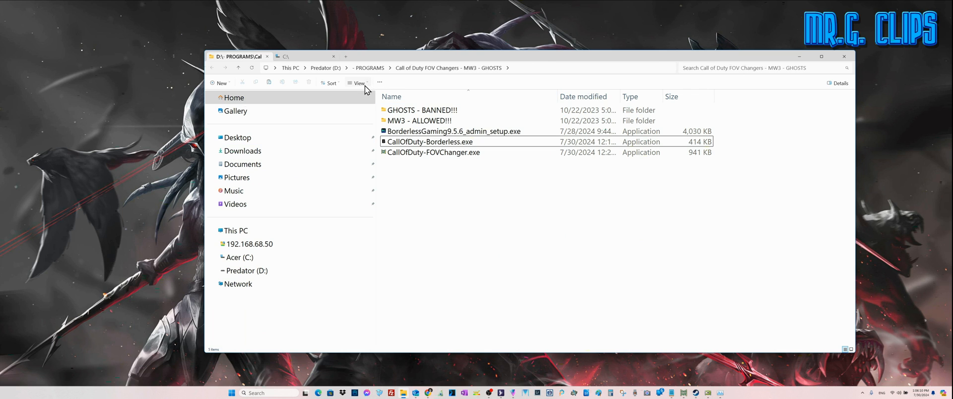
# Show the C: drive contents and enable View > Show > Hidden items
pyautogui.click(240, 257)
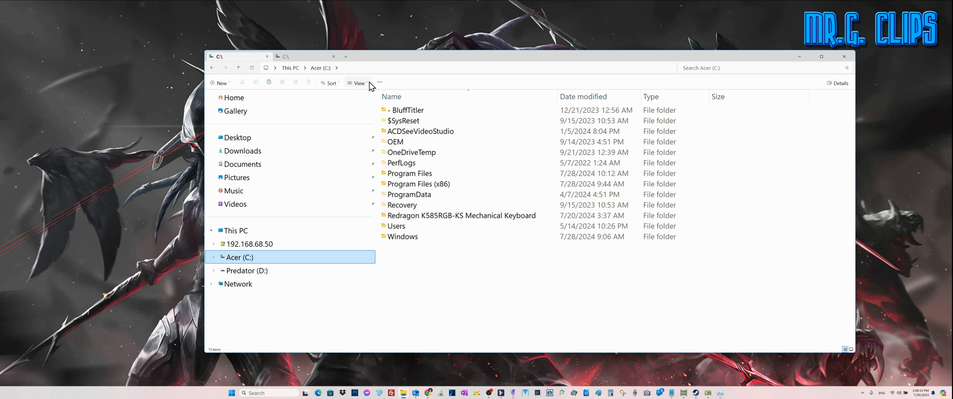
pyautogui.click(356, 82)
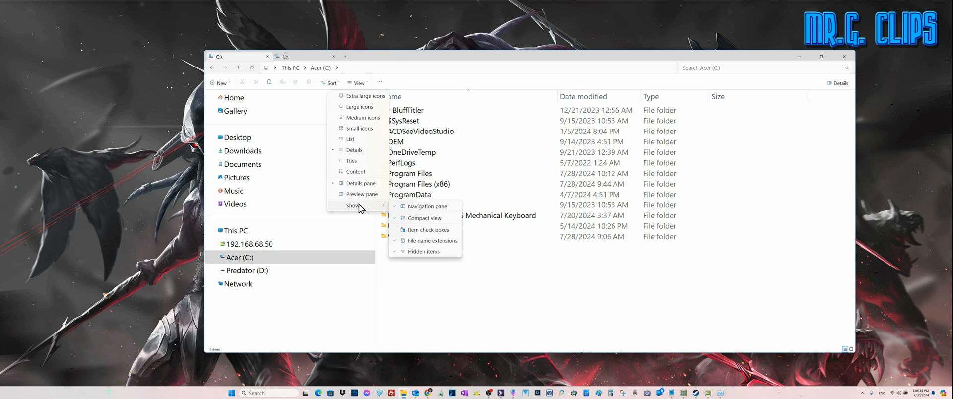
pyautogui.moveTo(428, 254)
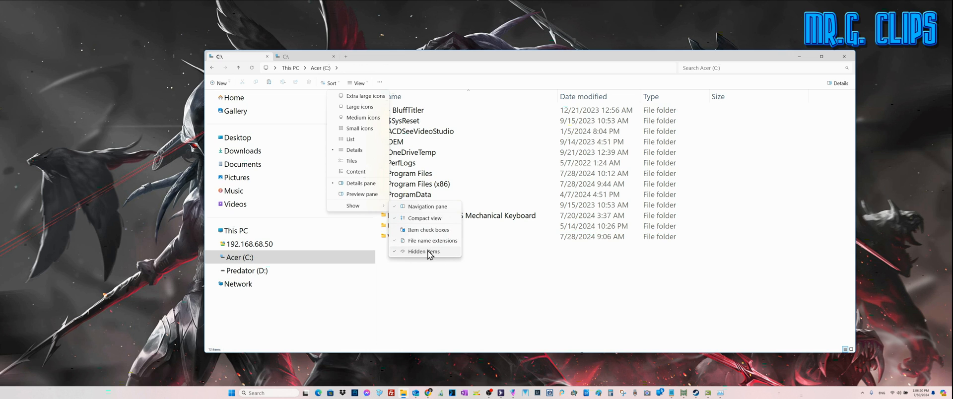
pyautogui.click(423, 251)
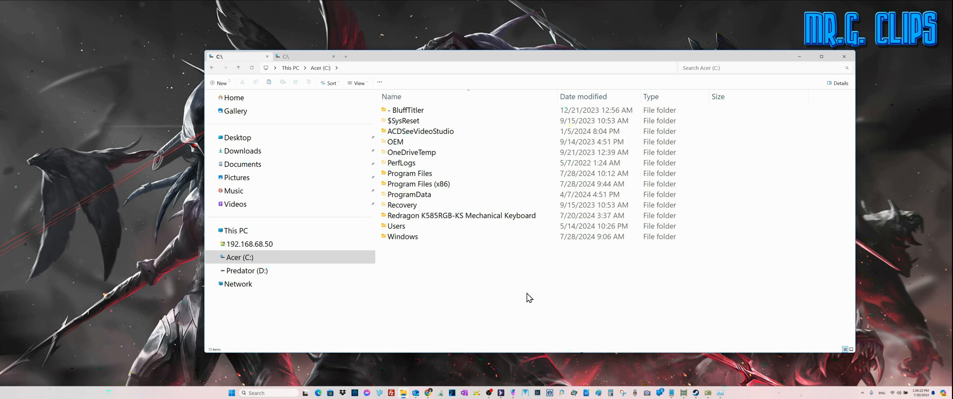
pyautogui.moveTo(504, 286)
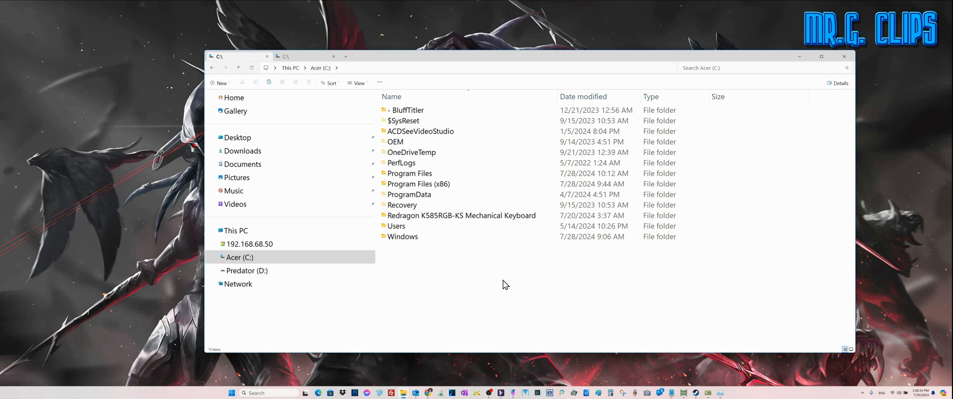
pyautogui.moveTo(449, 291)
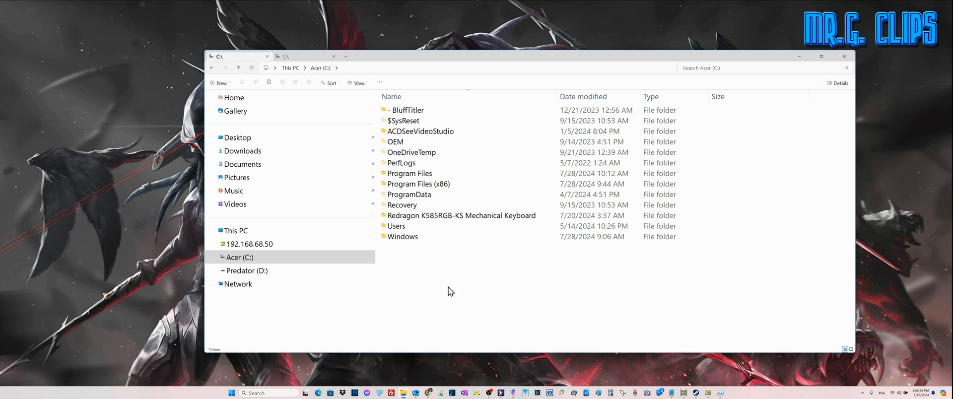
# Browse Users > user profile > AppData > Local > Activision
pyautogui.doubleClick(396, 226)
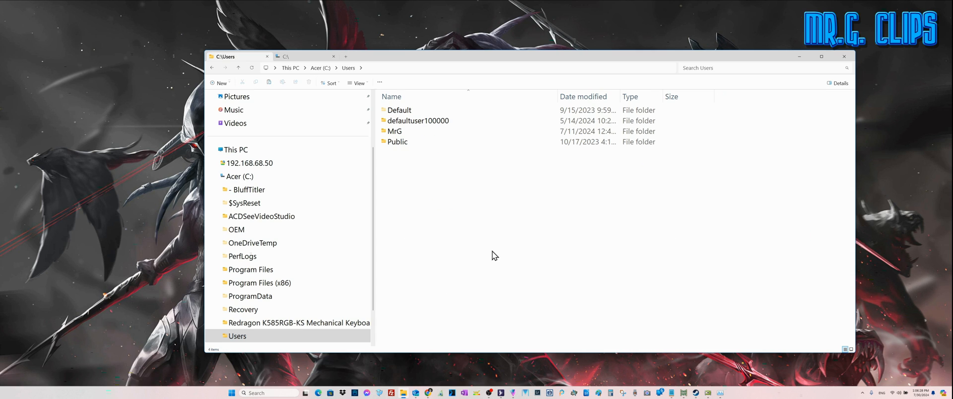
pyautogui.click(395, 131)
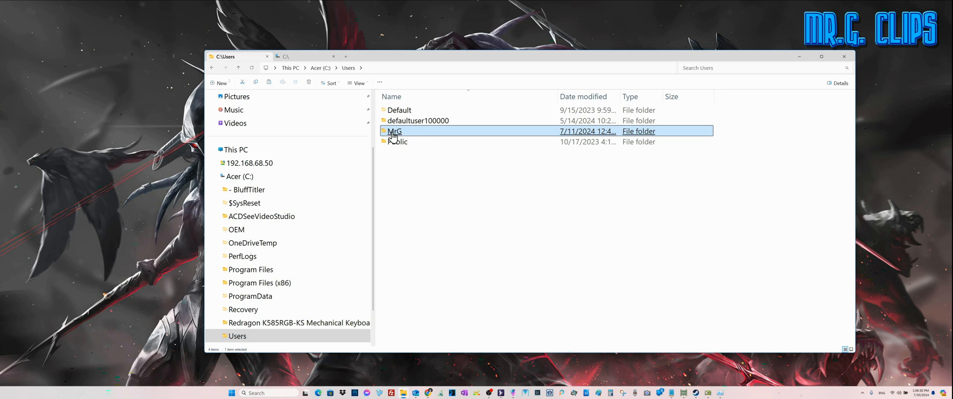
pyautogui.doubleClick(394, 131)
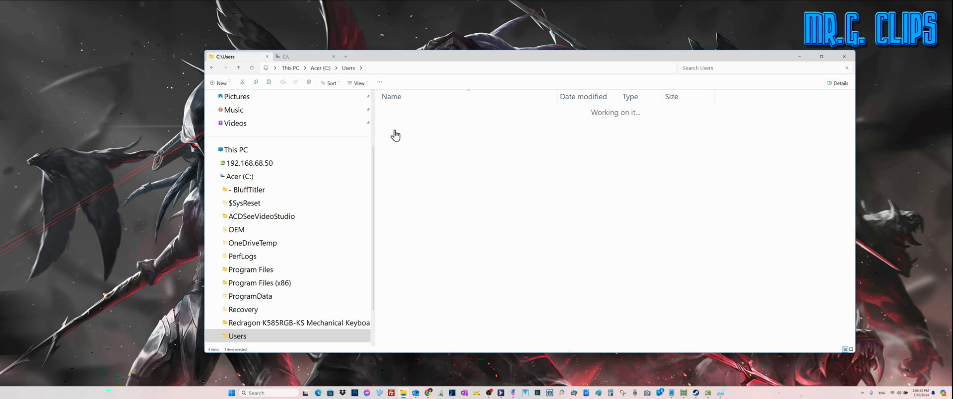
pyautogui.doubleClick(236, 335)
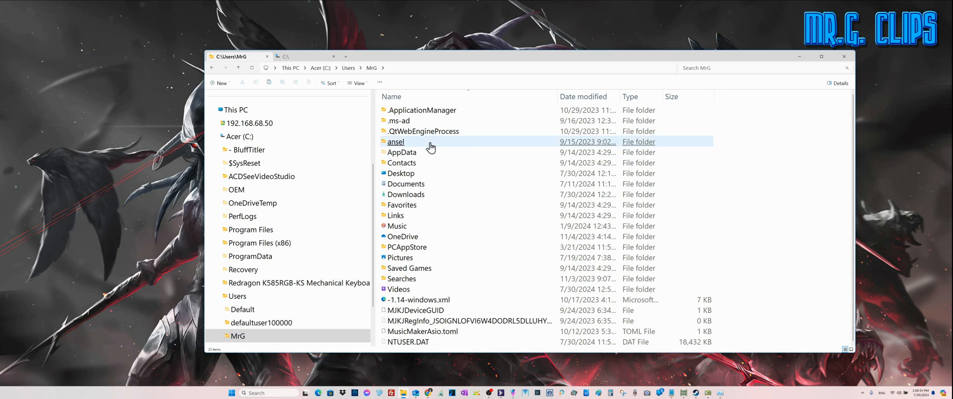
pyautogui.doubleClick(402, 151)
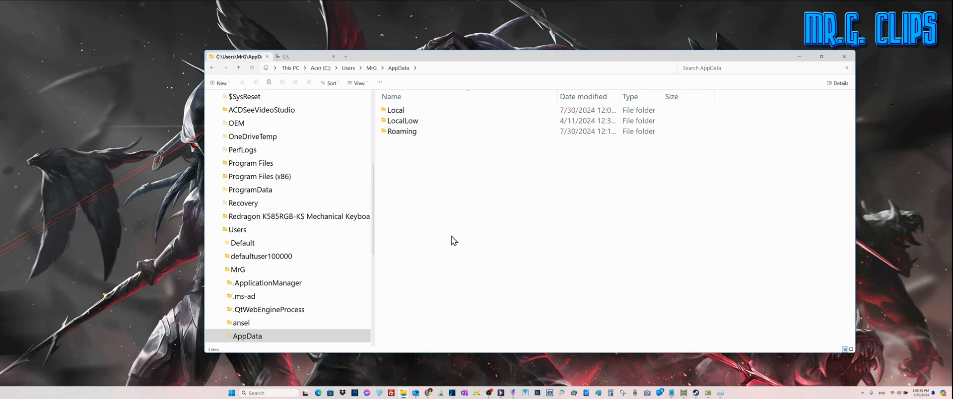
pyautogui.doubleClick(396, 111)
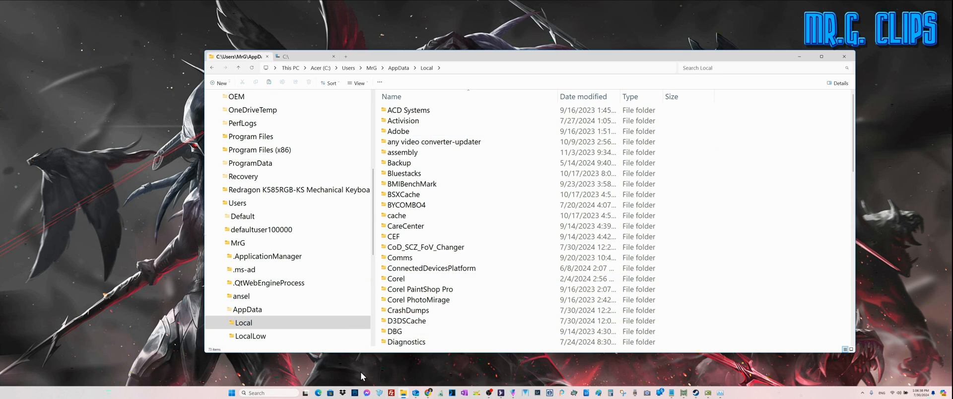
pyautogui.click(404, 120)
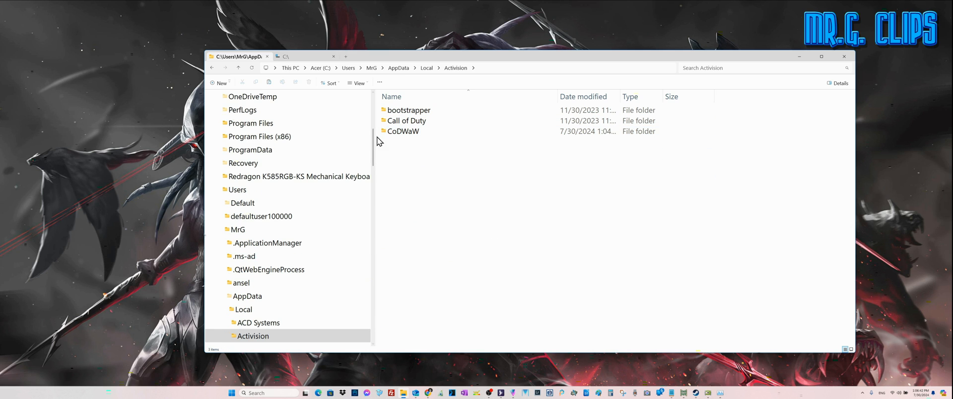
pyautogui.moveTo(398, 142)
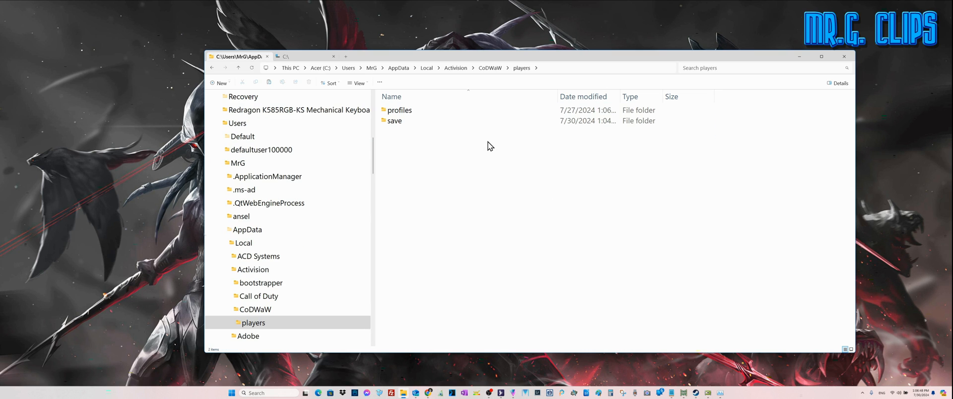
# Go into the CoDWaW profiles folder MrGClips and select config.cfg
pyautogui.doubleClick(399, 110)
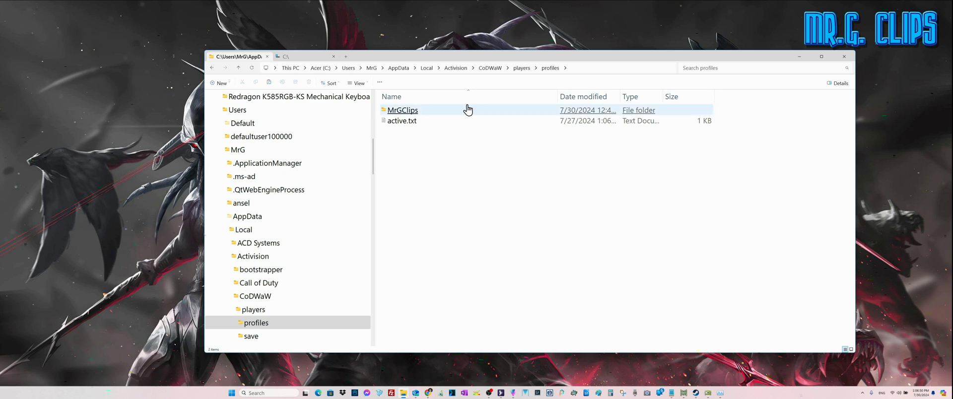
pyautogui.doubleClick(402, 110)
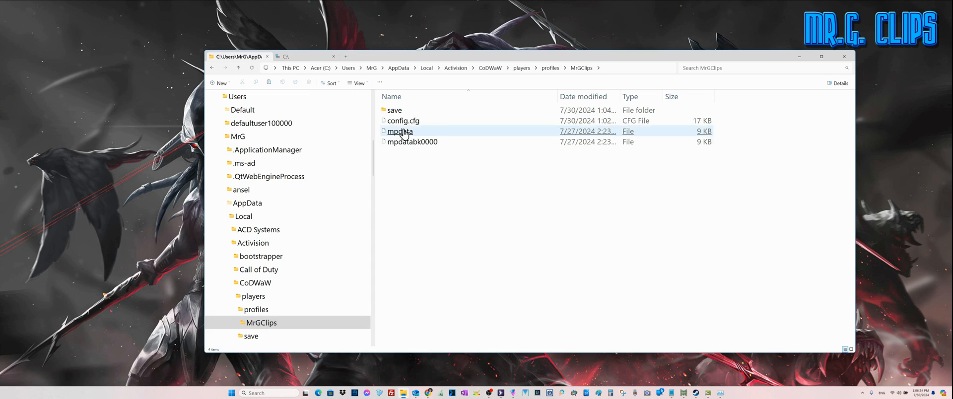
pyautogui.click(403, 120)
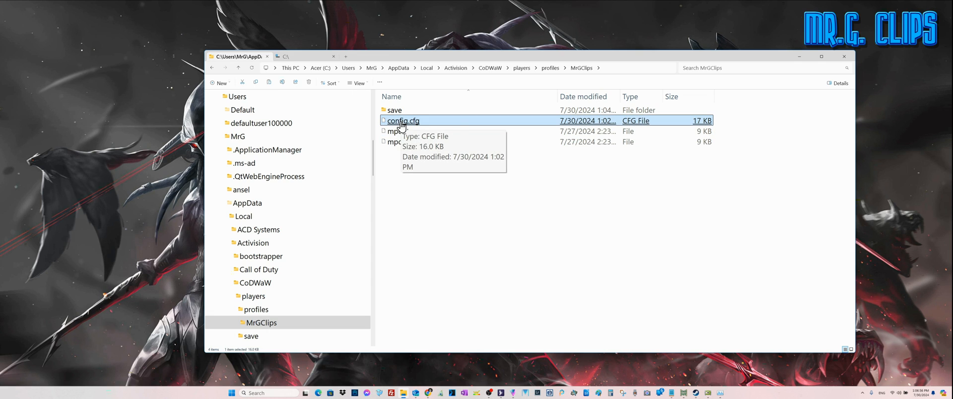
pyautogui.moveTo(415, 123)
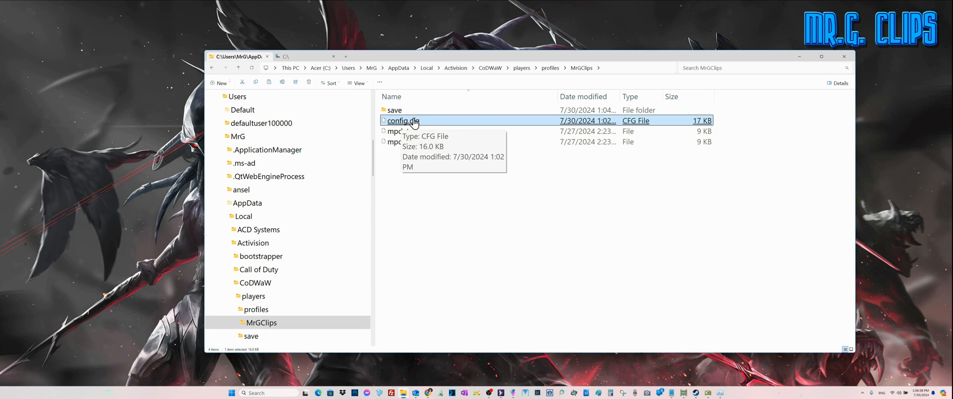
pyautogui.moveTo(811, 64)
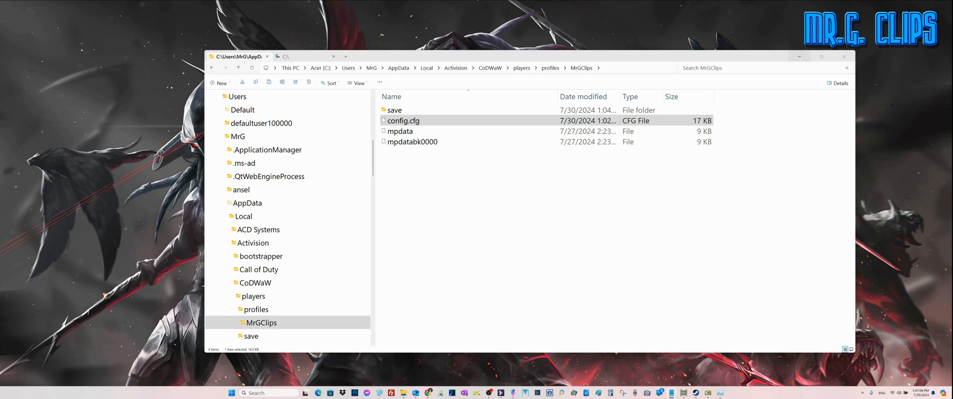
# Edit config.cfg in Notepad and use Edit > Find to locate the fullscreen setting
pyautogui.doubleClick(405, 120)
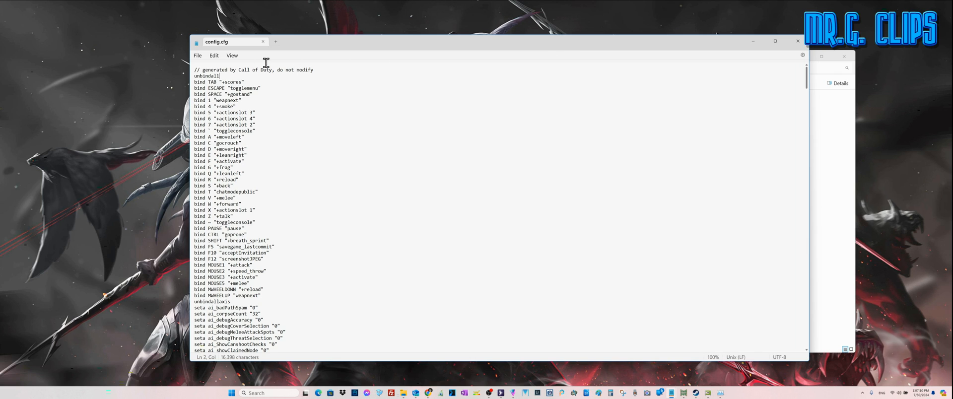
pyautogui.click(213, 56)
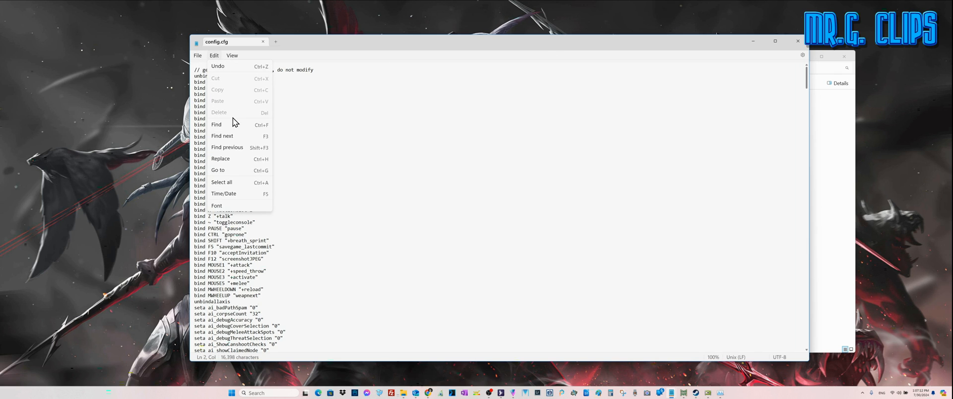
pyautogui.click(217, 124)
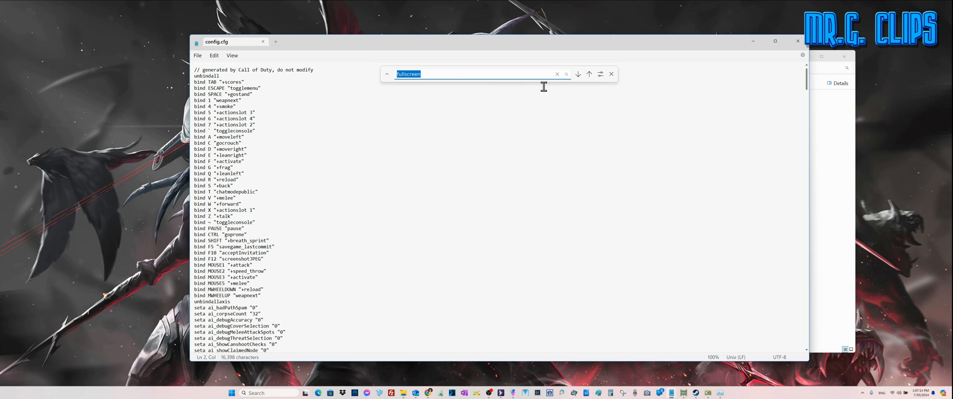
pyautogui.click(578, 73)
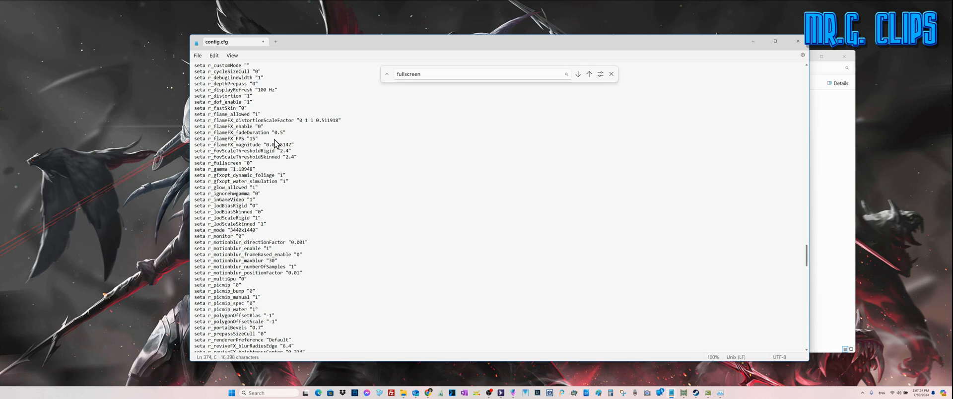
# Set r_fullscreen to "0", then save and close config.cfg
pyautogui.click(196, 55)
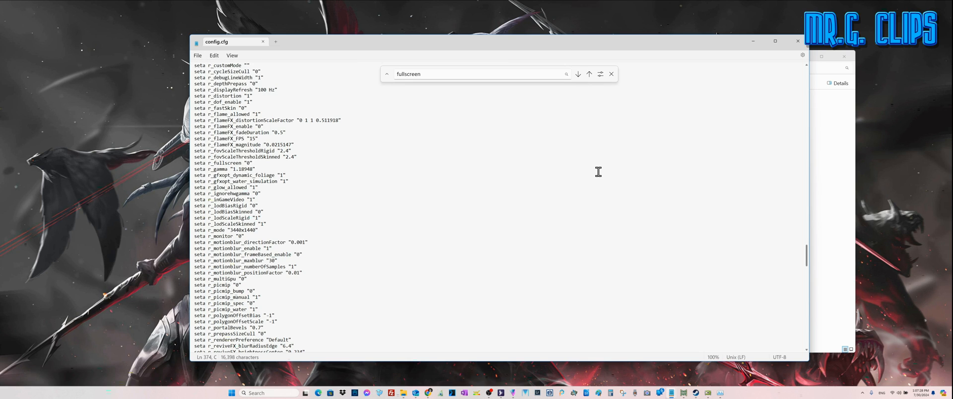
pyautogui.moveTo(616, 150)
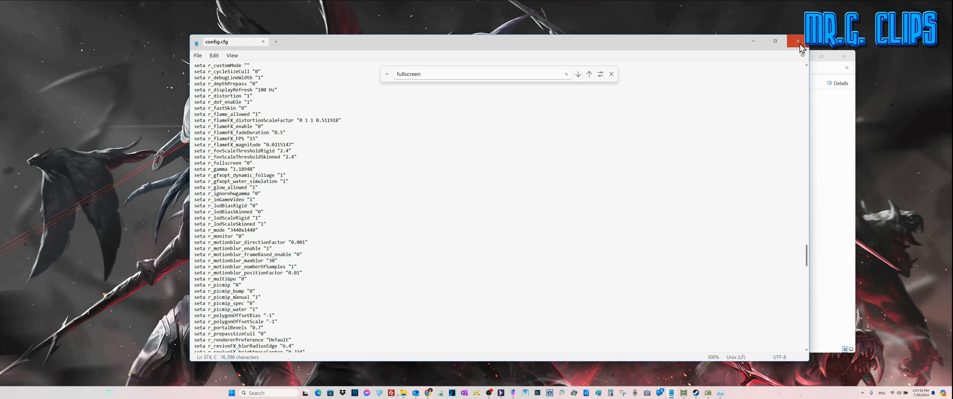
pyautogui.click(797, 42)
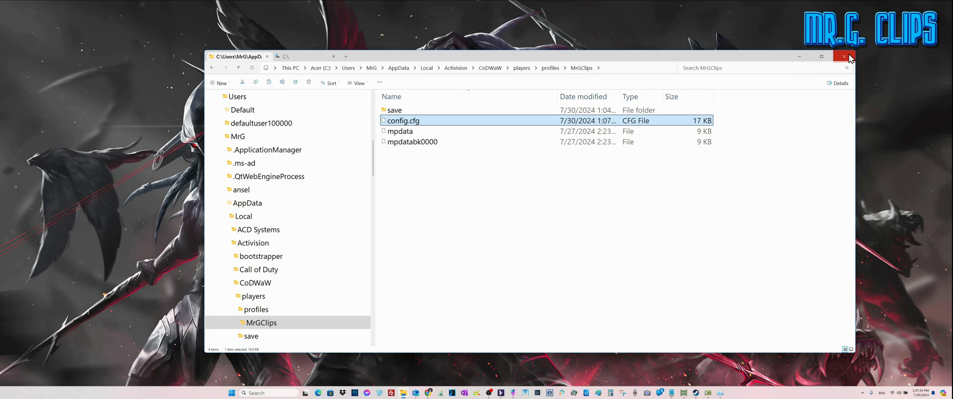
# Close the profile folder, raise cg_fov to 100 and turn off the beep option
pyautogui.click(844, 57)
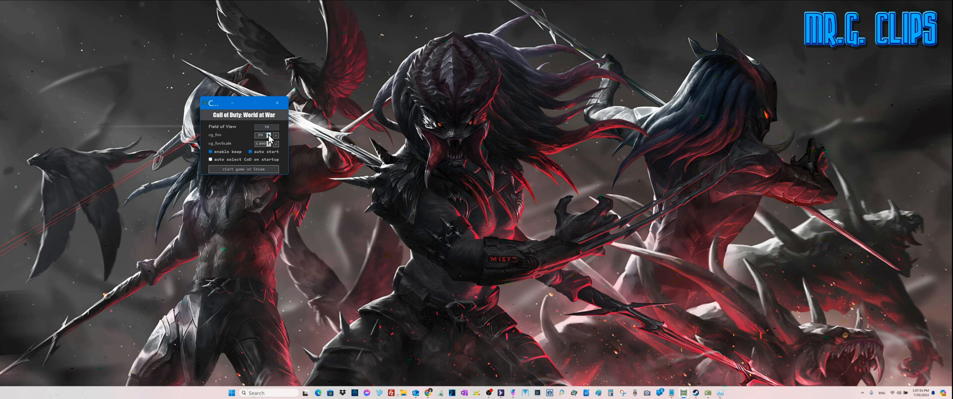
pyautogui.click(274, 132)
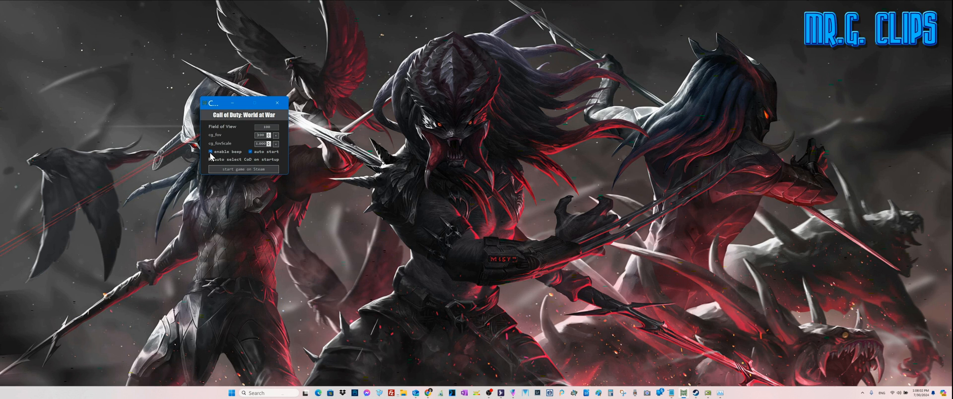
pyautogui.click(211, 151)
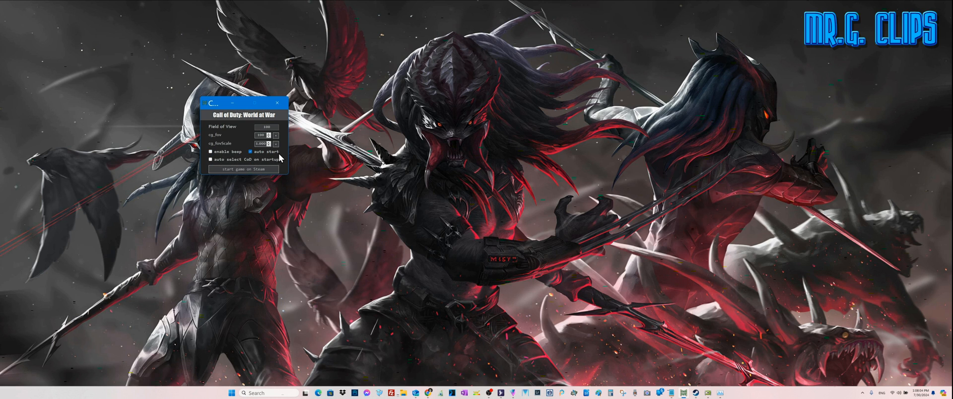
pyautogui.moveTo(301, 170)
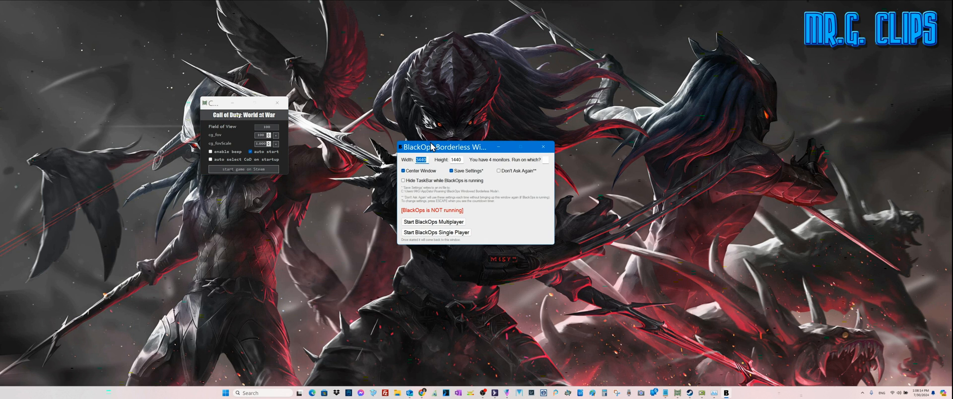
# Reposition the BlackOps Borderless Window dialog on the desktop
pyautogui.moveTo(446, 146); pyautogui.dragTo(355, 102)
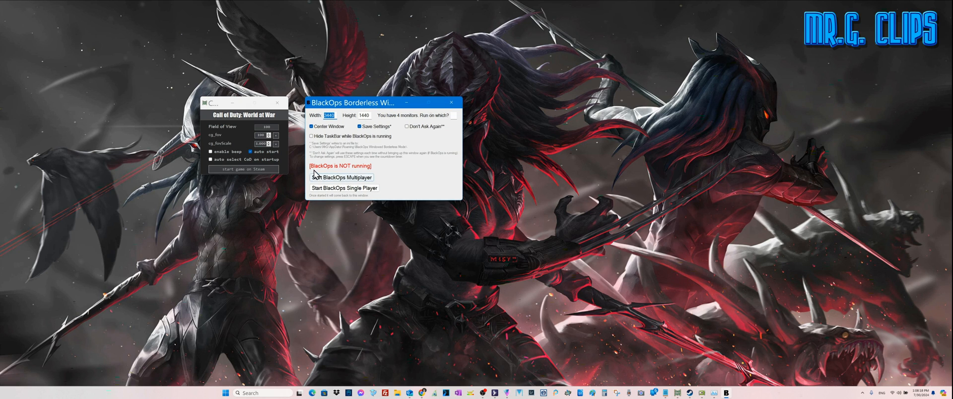
pyautogui.moveTo(381, 170)
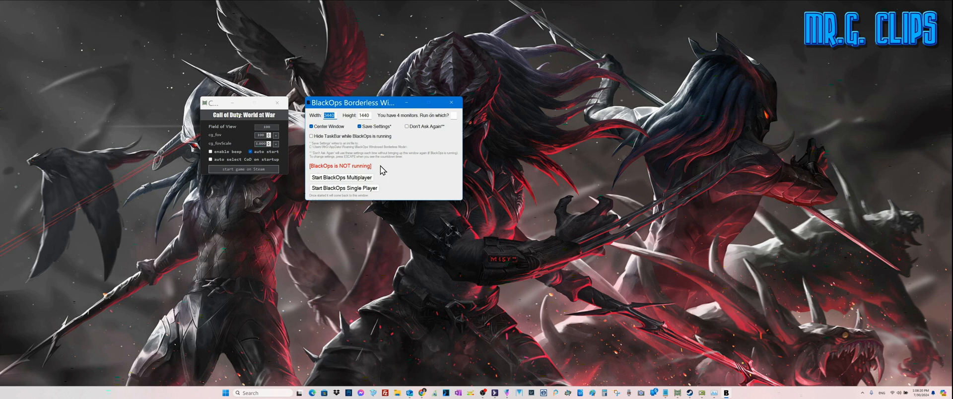
pyautogui.moveTo(204, 103)
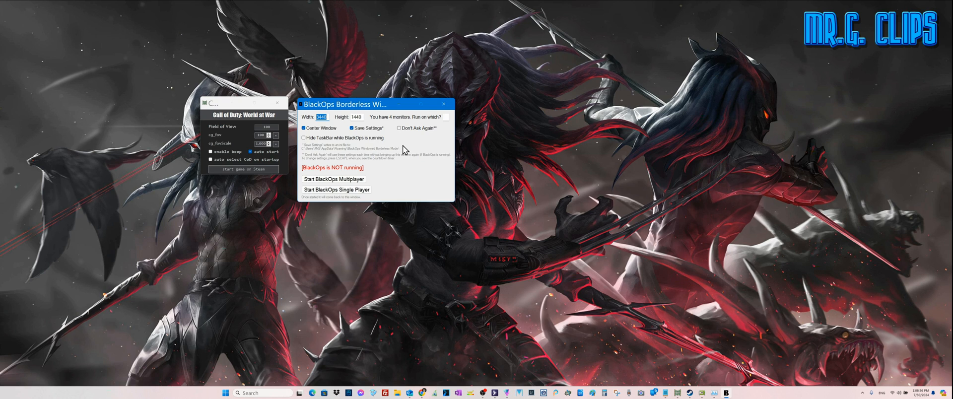
pyautogui.moveTo(403, 142)
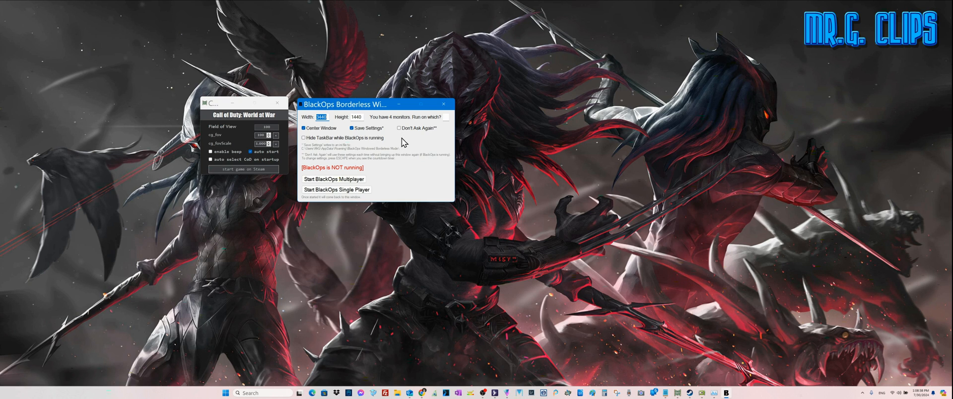
pyautogui.moveTo(417, 153)
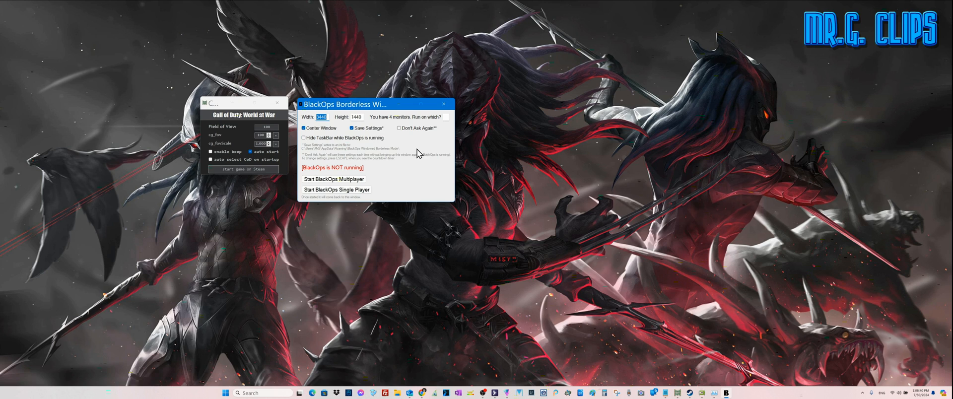
pyautogui.moveTo(341, 123)
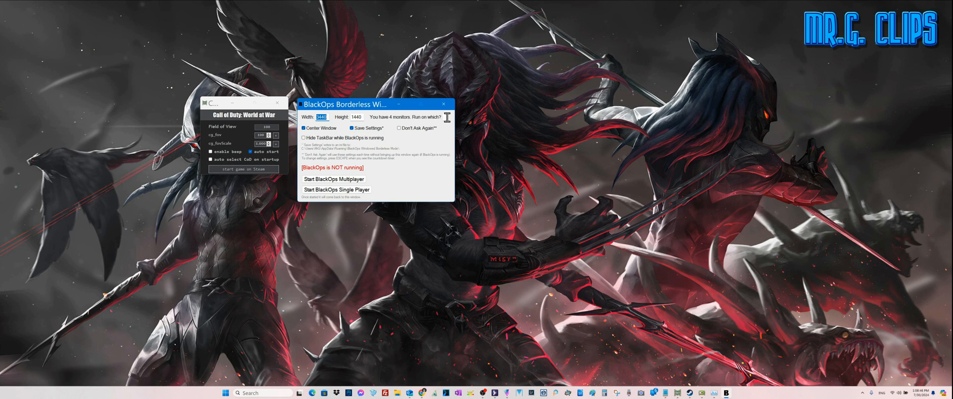
pyautogui.moveTo(201, 103)
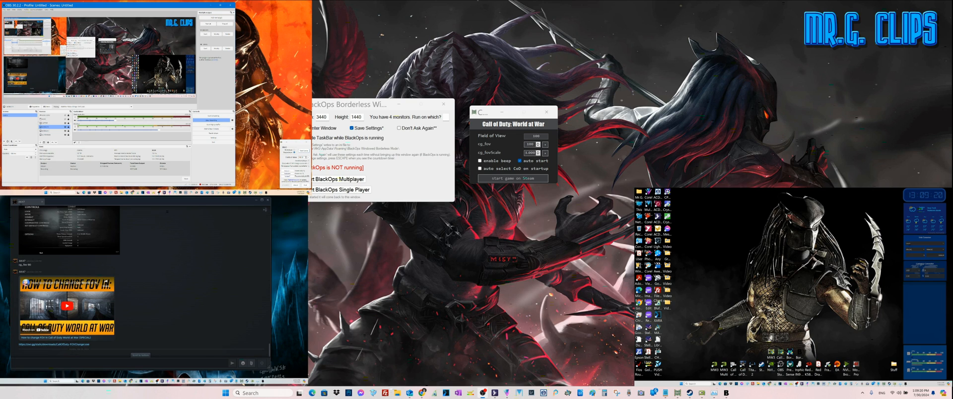
pyautogui.moveTo(298, 44)
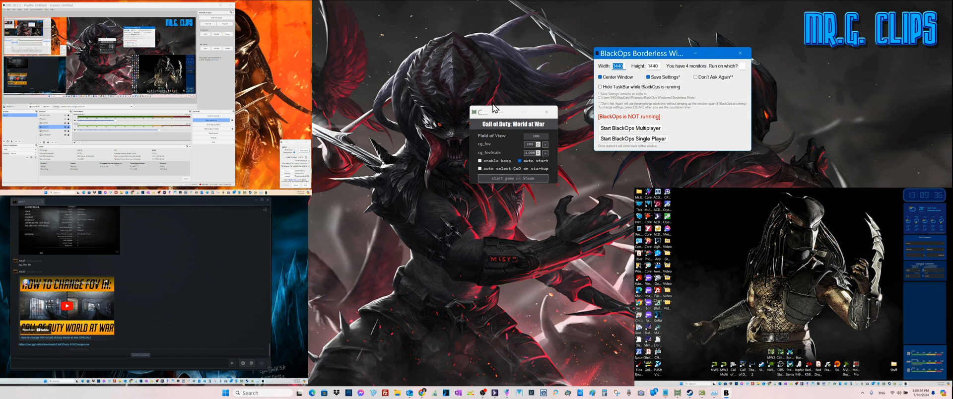
# Move the CoD FoV Changer up beside the borderless tool and bring it to the front
pyautogui.moveTo(512, 111); pyautogui.dragTo(481, 50)
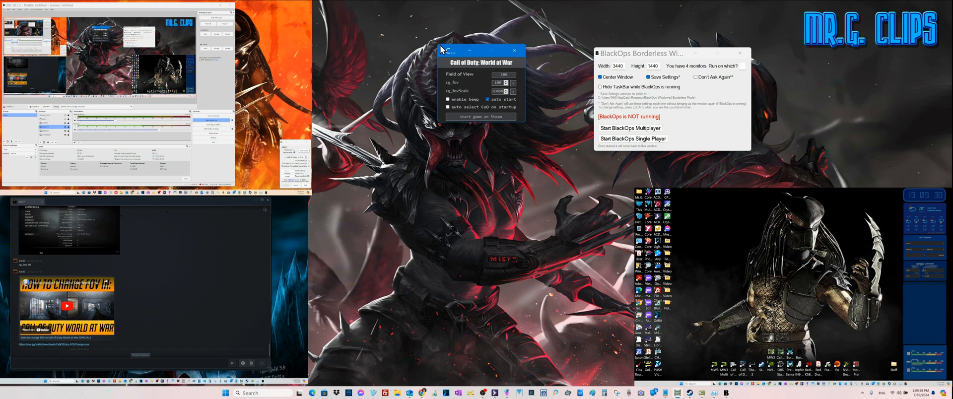
pyautogui.click(593, 54)
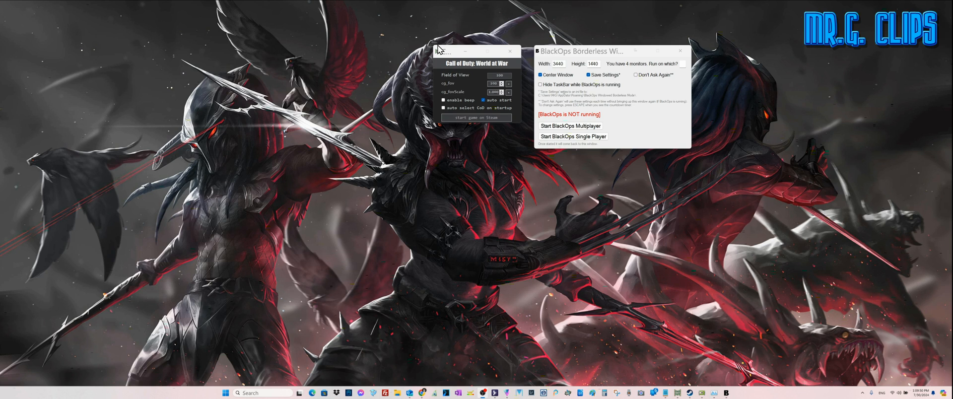
# Minimize the FoV Changer and focus the BlackOps Borderless Window
pyautogui.click(511, 50)
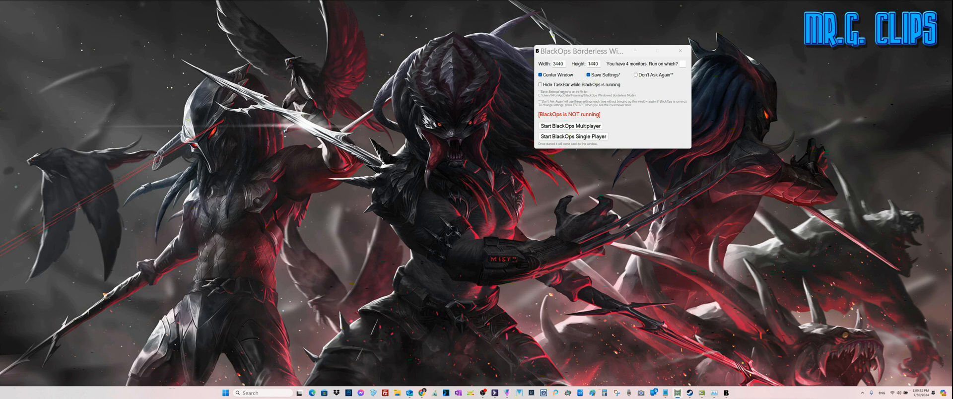
pyautogui.moveTo(538, 52)
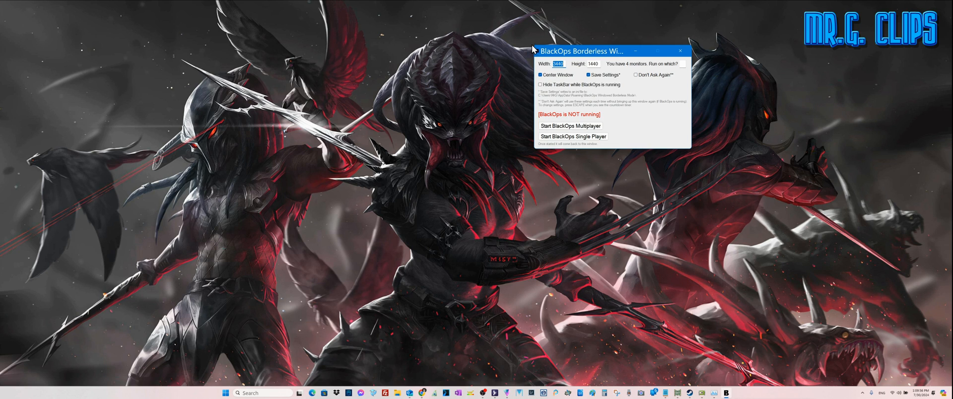
pyautogui.moveTo(523, 55)
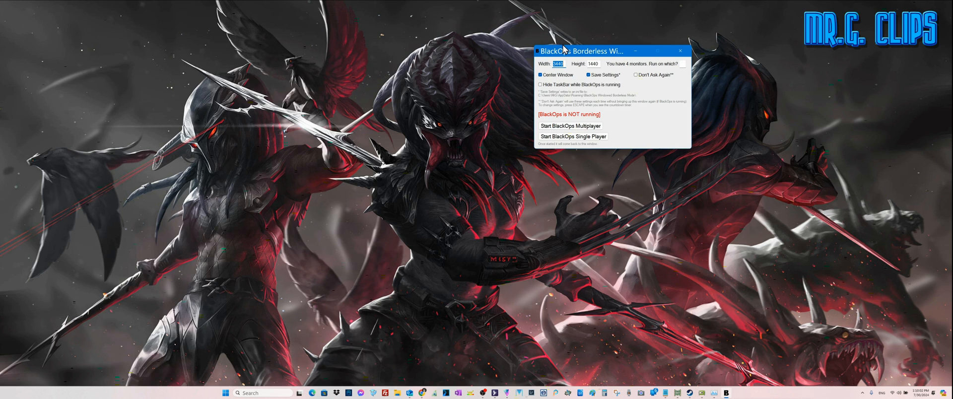
pyautogui.click(679, 51)
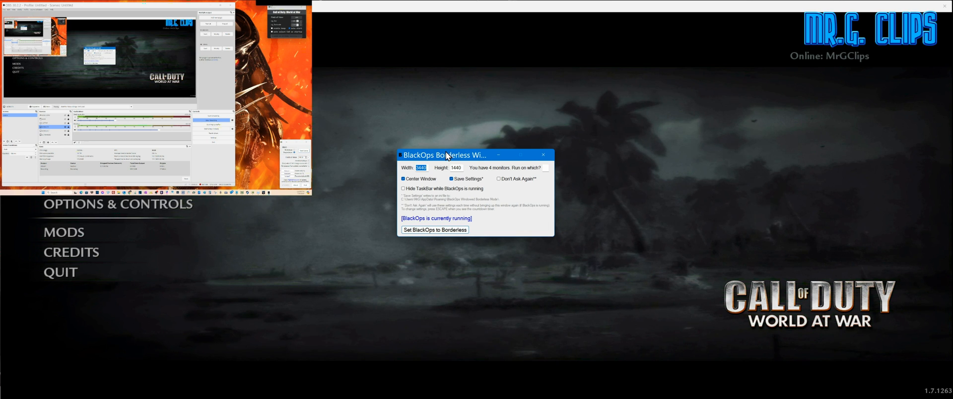
# Move the borderless tool over the running game and trigger Win+Alt+R
pyautogui.moveTo(446, 155); pyautogui.dragTo(439, 172)
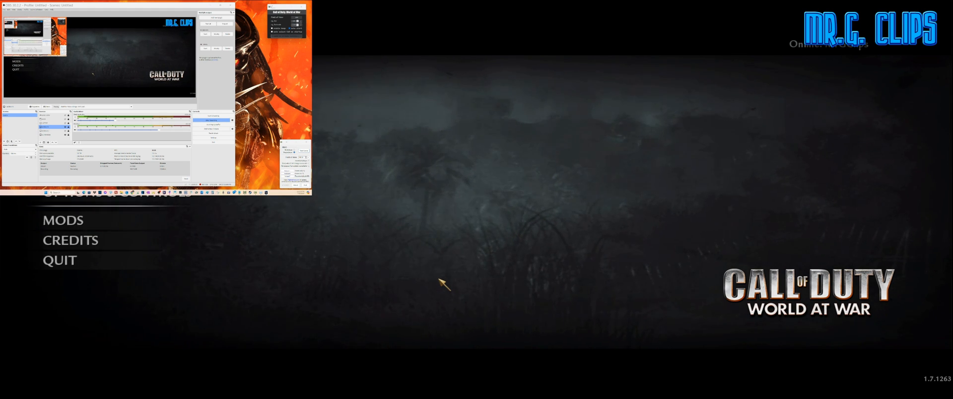
pyautogui.press('Win+Alt+R')
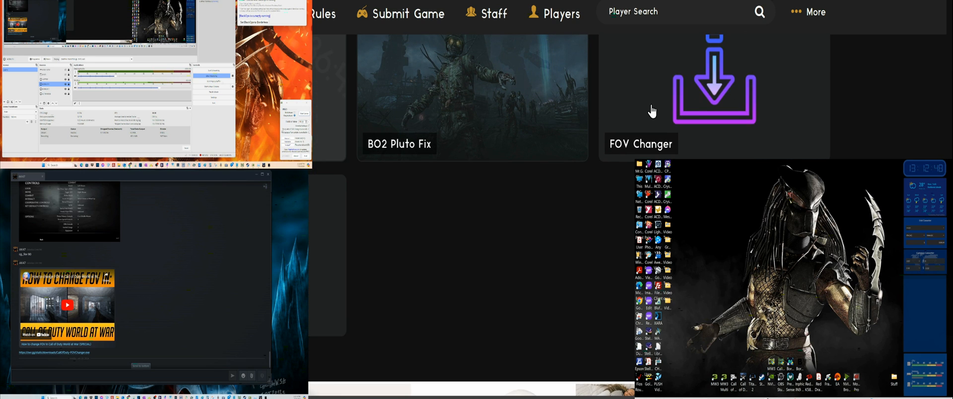
pyautogui.moveTo(449, 286)
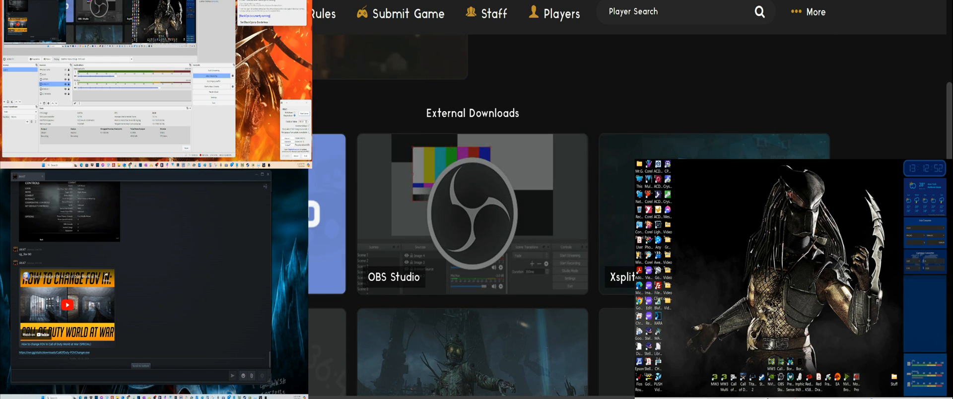
pyautogui.moveTo(452, 231)
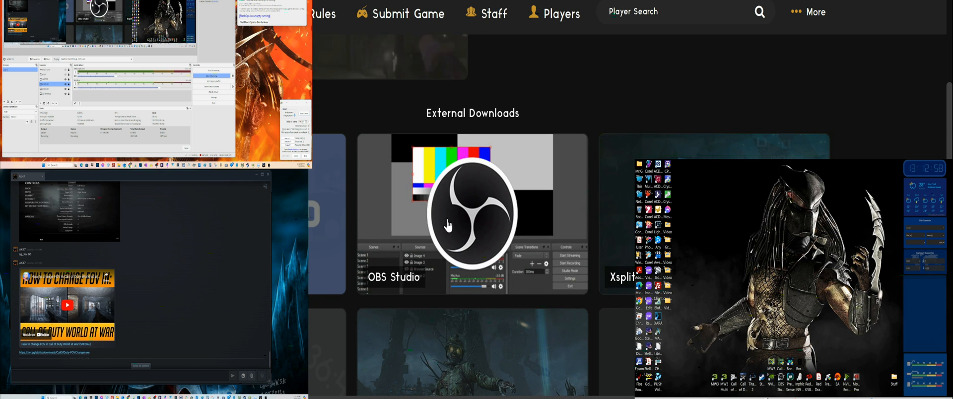
pyautogui.scroll(-3)
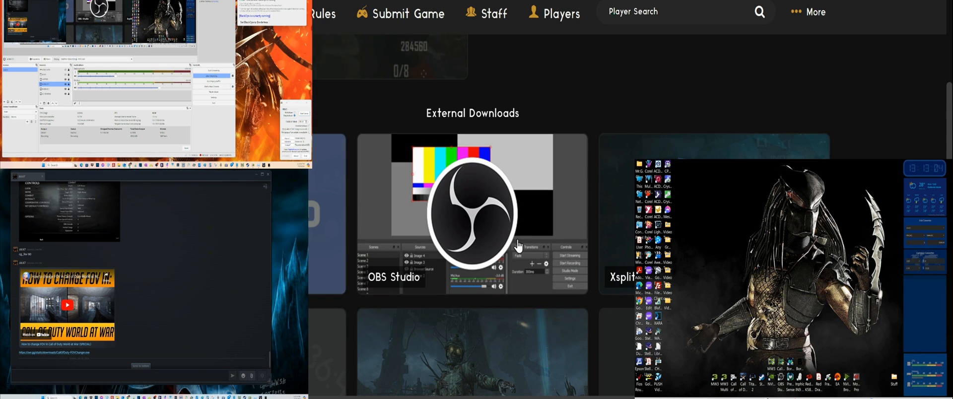
pyautogui.scroll(-3)
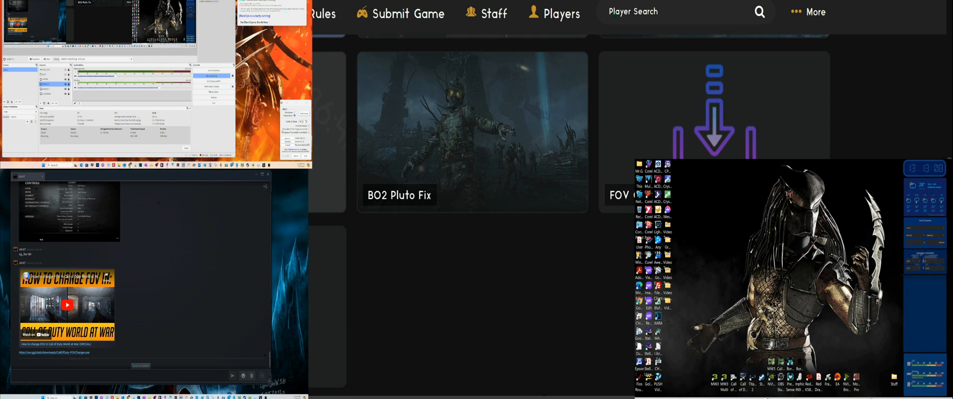
pyautogui.moveTo(527, 325)
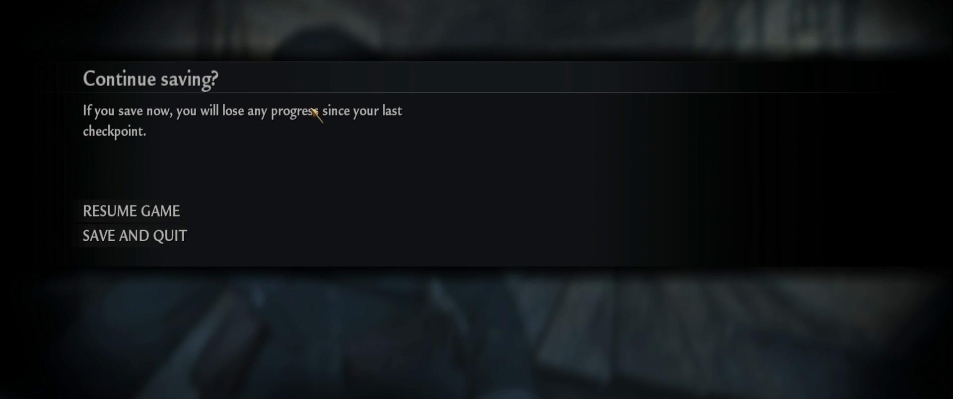
# Confirm Save and Quit in the pause menu to exit World at War to the desktop
pyautogui.click(134, 235)
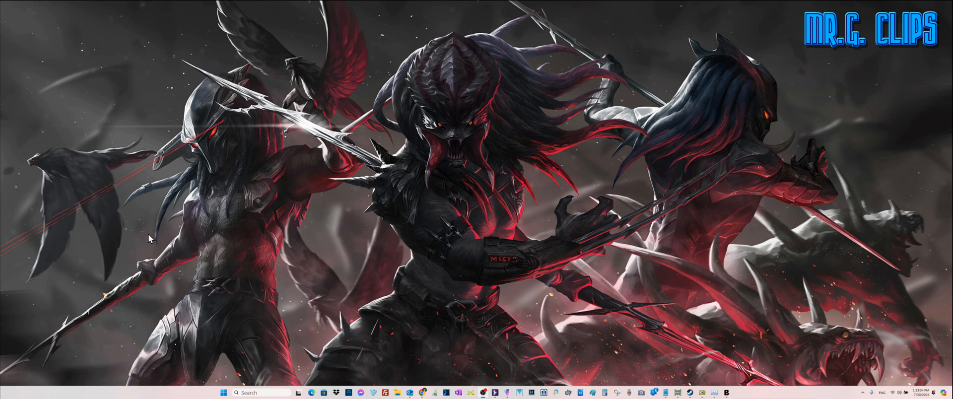
pyautogui.moveTo(316, 269)
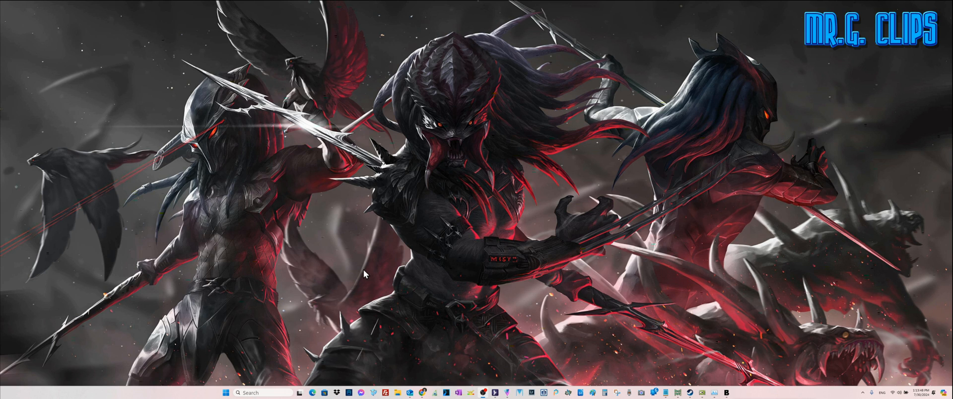
pyautogui.moveTo(366, 255)
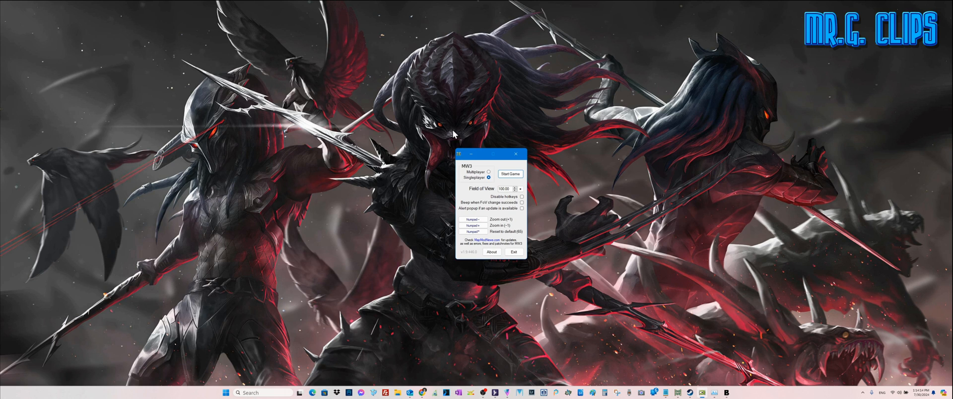
pyautogui.moveTo(481, 275)
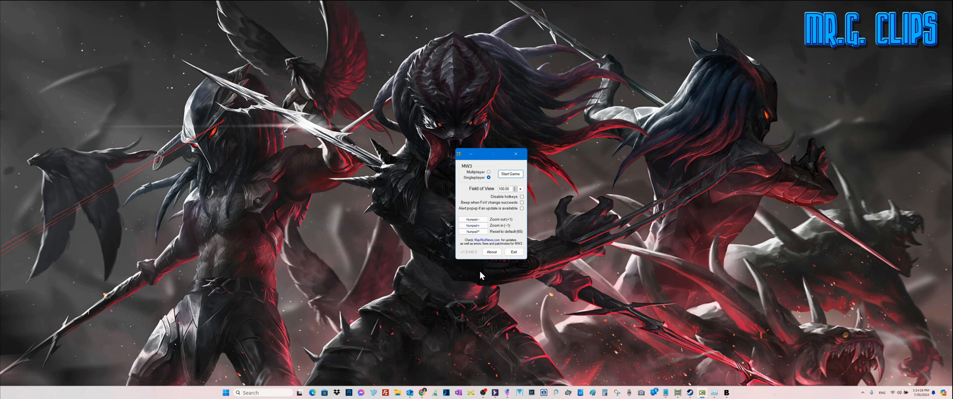
# Show MW3 FoV Changer's About box (version 1.9.446.0) with Field of View at 100.00
pyautogui.click(491, 252)
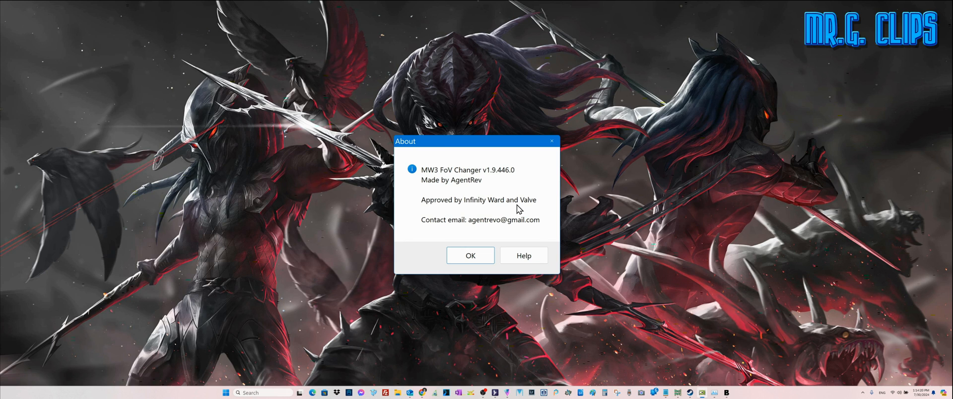
pyautogui.moveTo(519, 228)
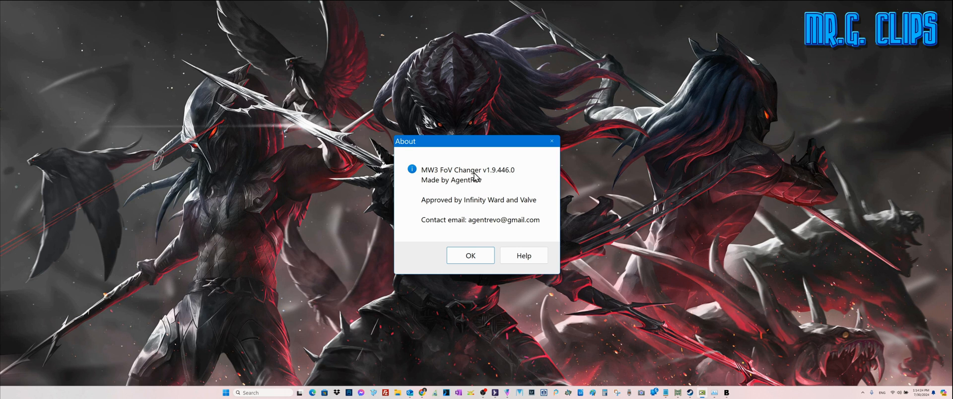
pyautogui.moveTo(552, 142)
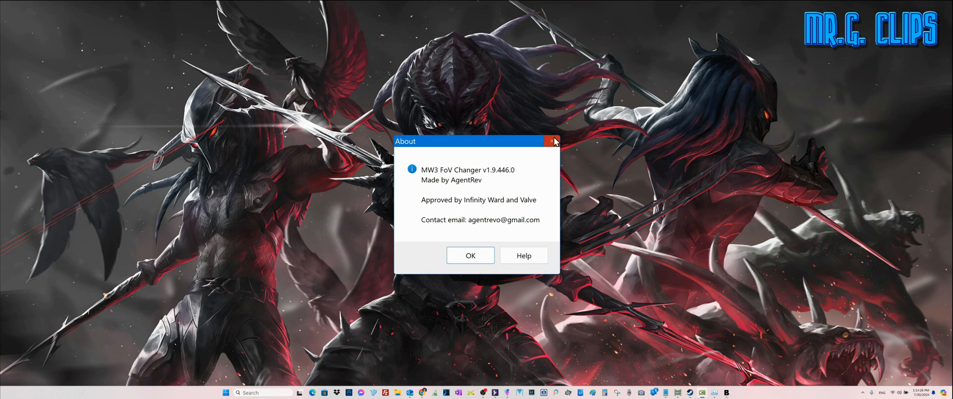